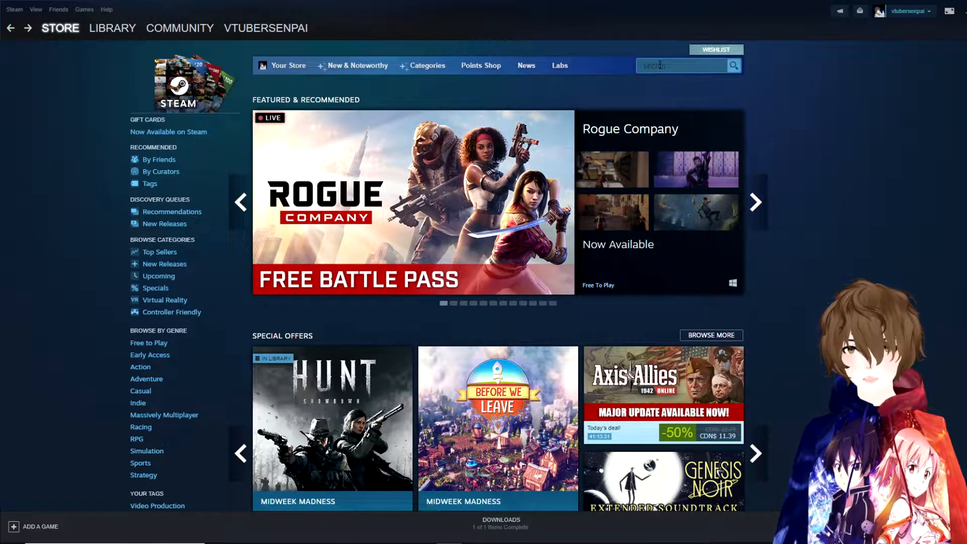
Step: Search the Steam store for VUP, open its product page and scroll down
text(VU)
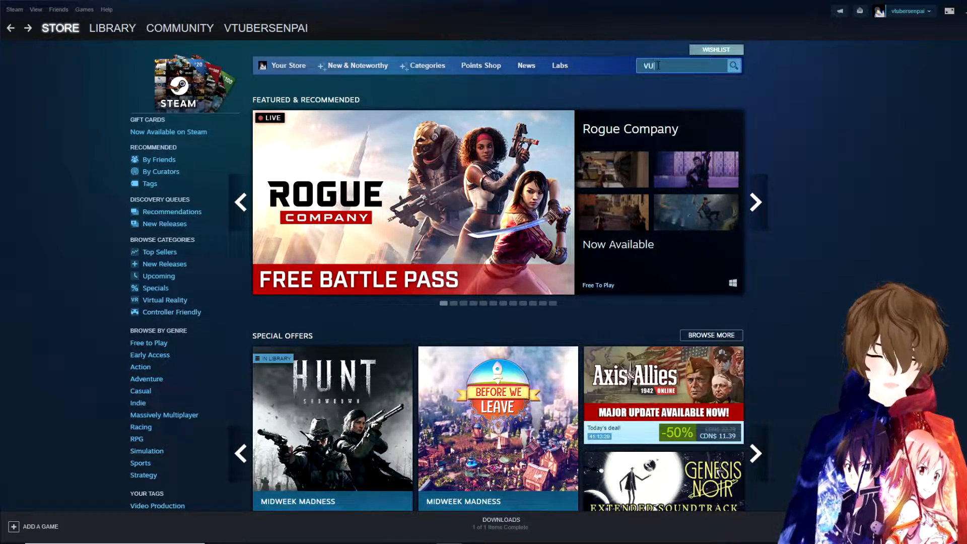
key(enter)
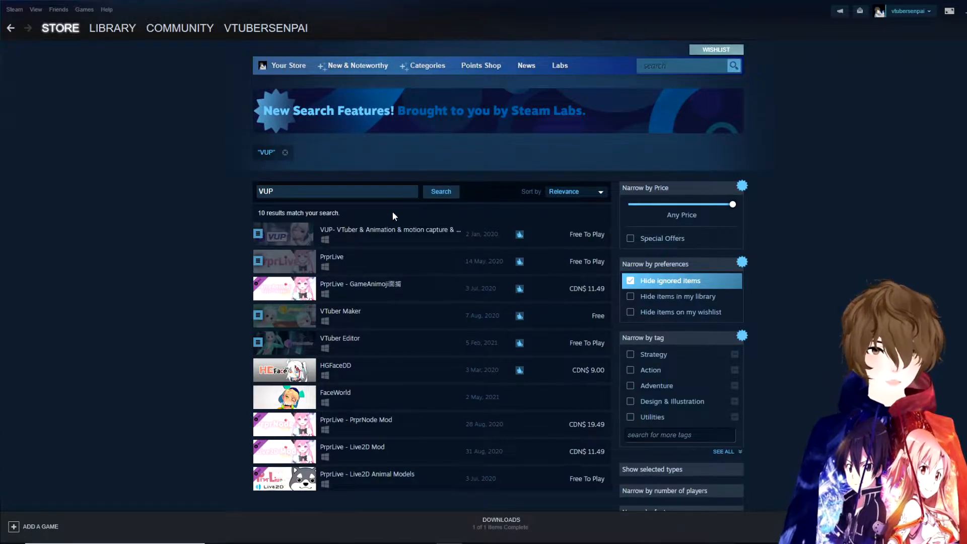
mouse_move(388, 233)
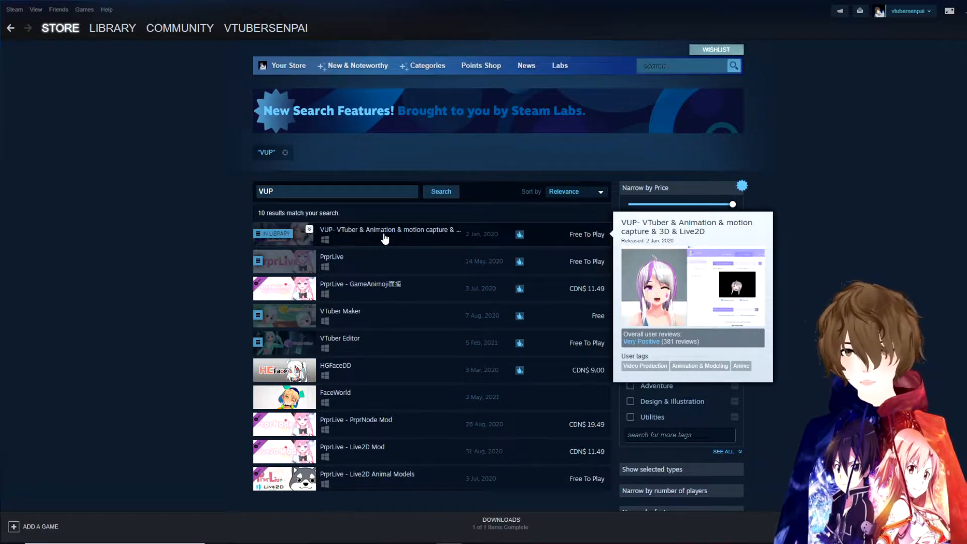
click(390, 230)
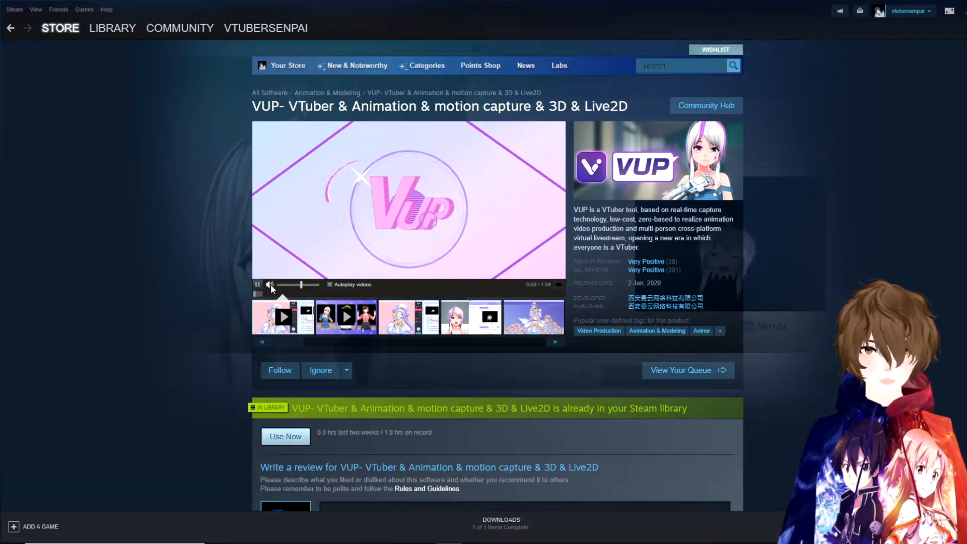
scroll(down, 3)
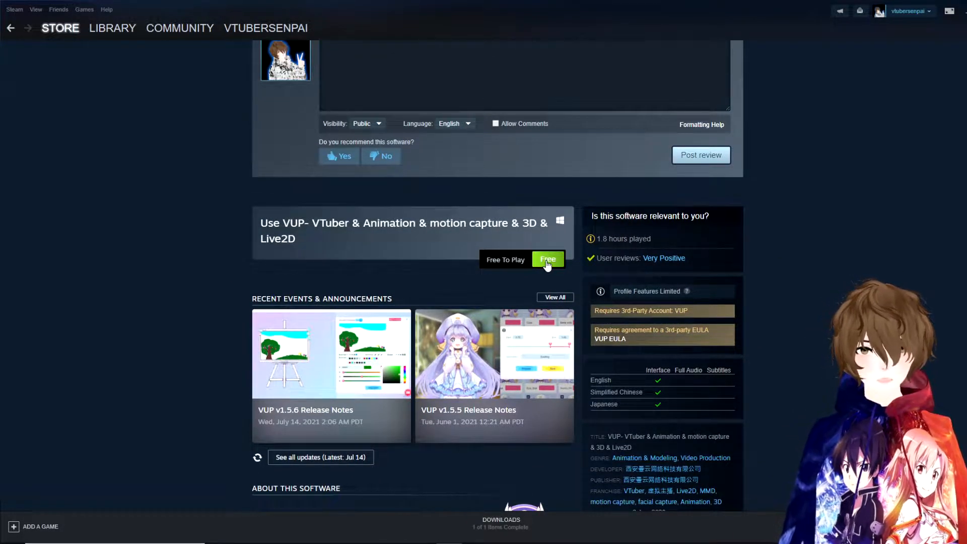
mouse_move(383, 250)
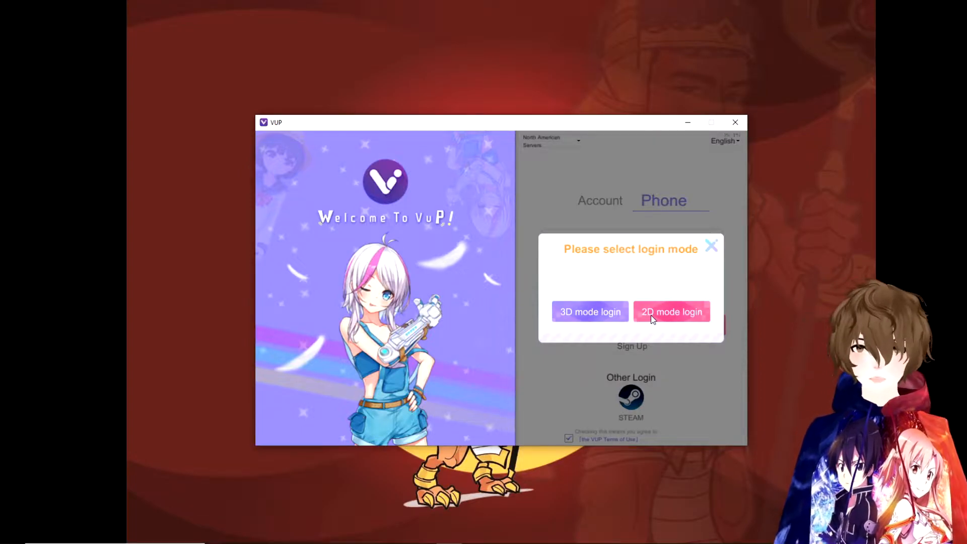
Step: Log in to VUP in 2D mode to load the XiaoYeZi character library
click(671, 312)
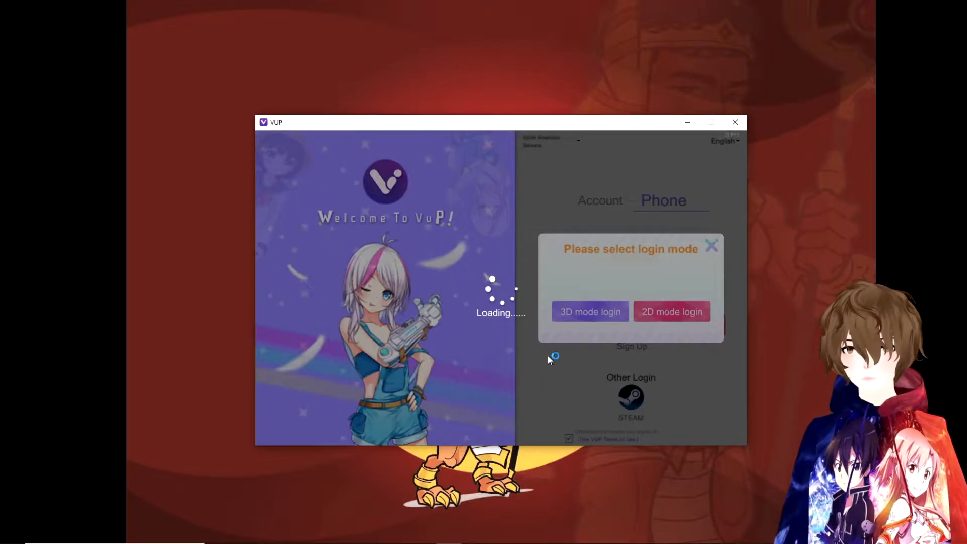
click(589, 312)
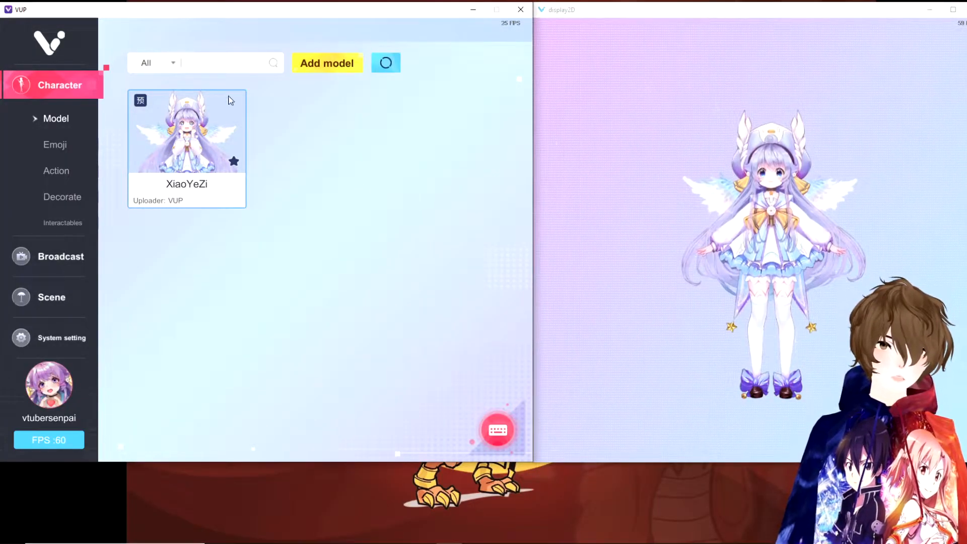
Step: Import CMS118a.model3.json from E:\vtubemodels\31_CMS118a as a new avatar model
click(327, 63)
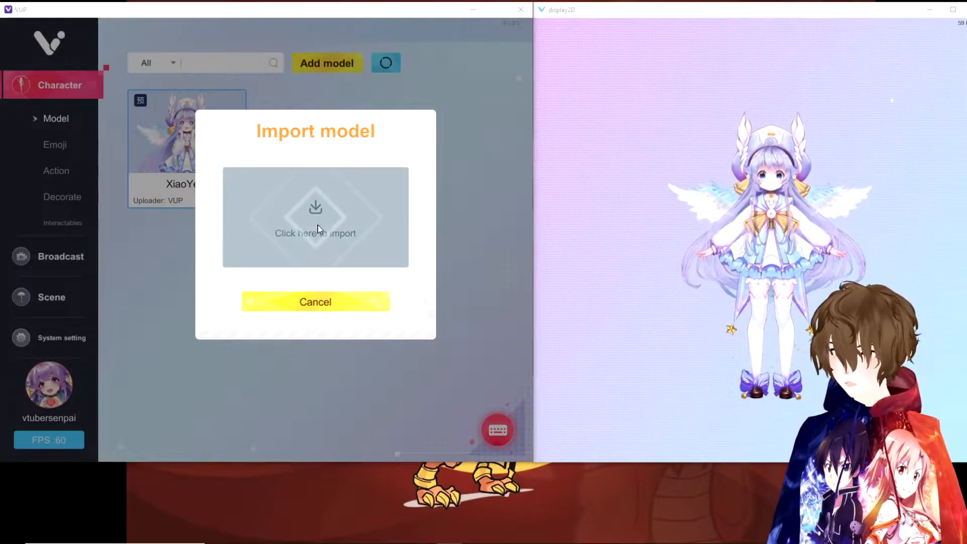
click(315, 216)
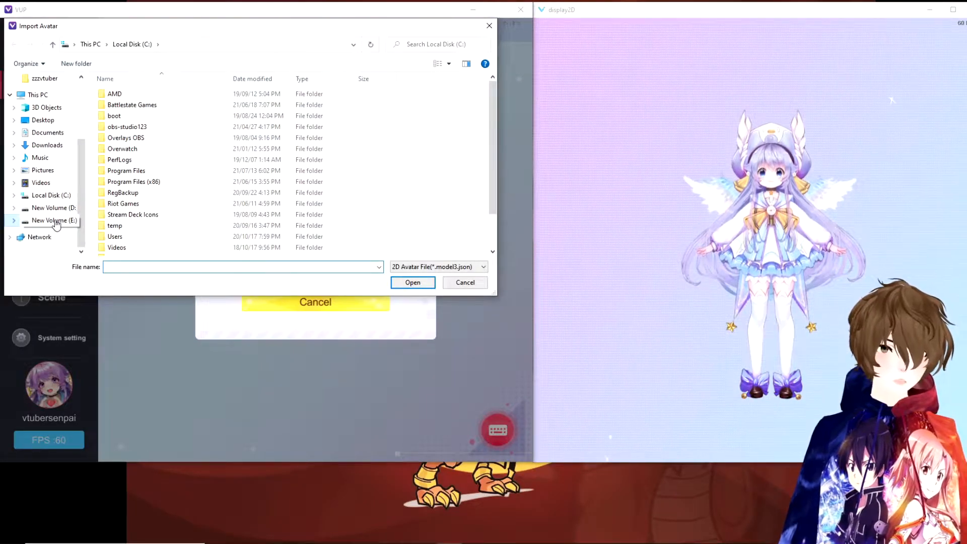
double_click(54, 220)
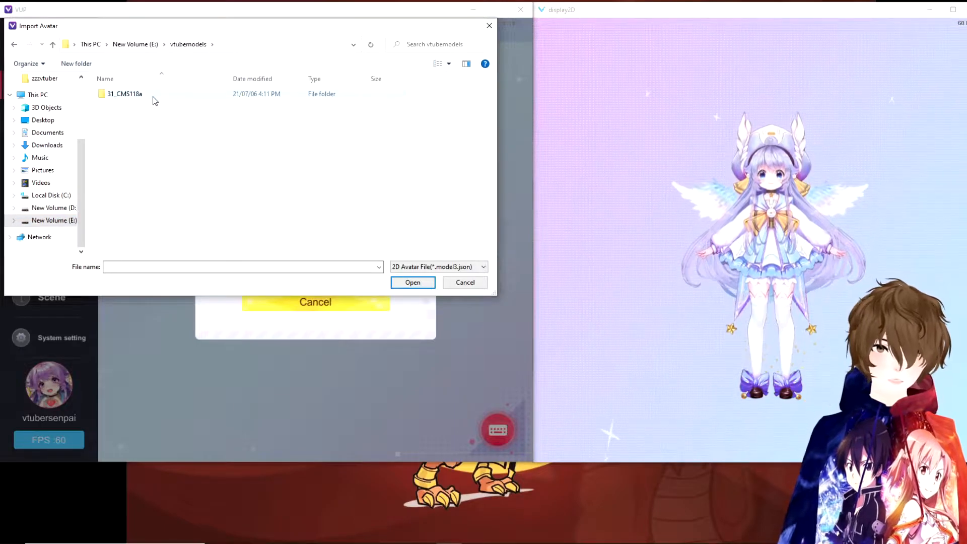
click(125, 93)
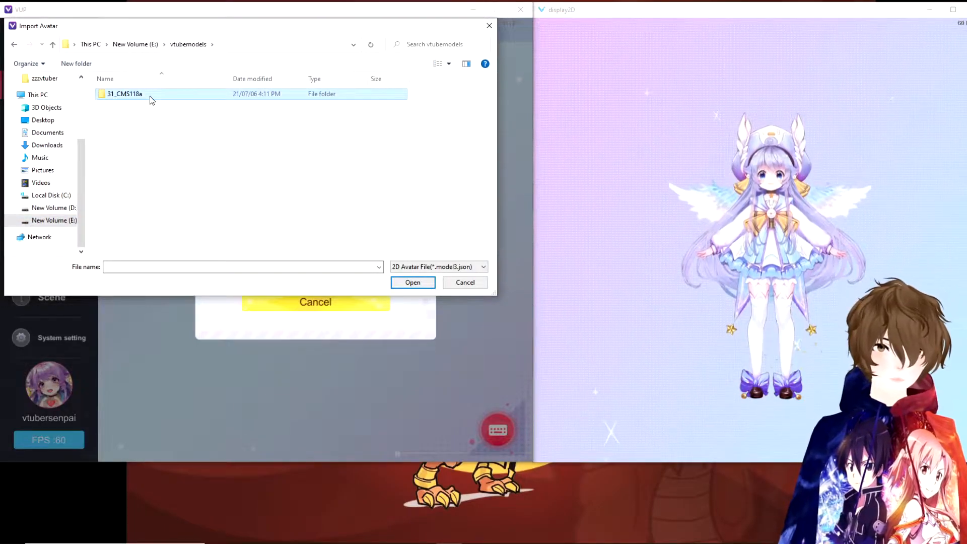
double_click(124, 93)
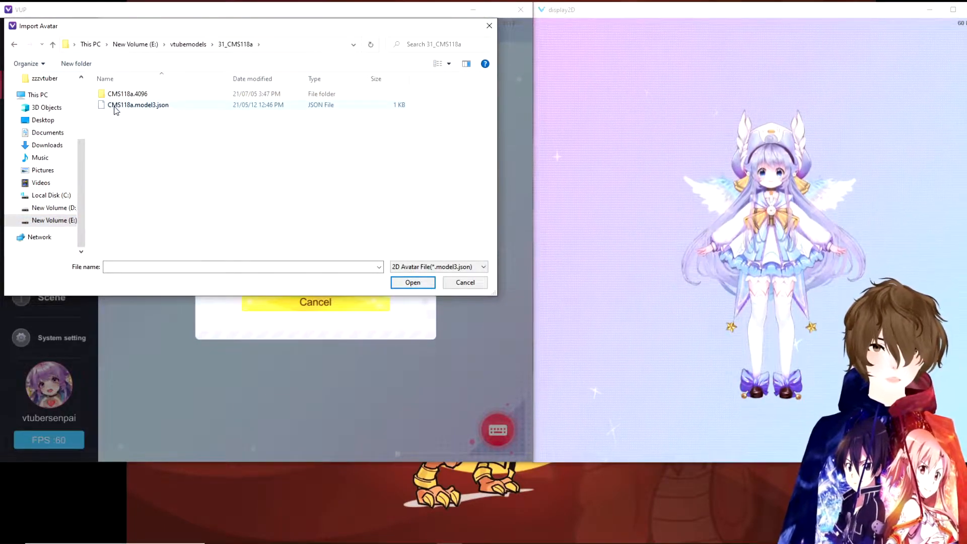
mouse_move(138, 104)
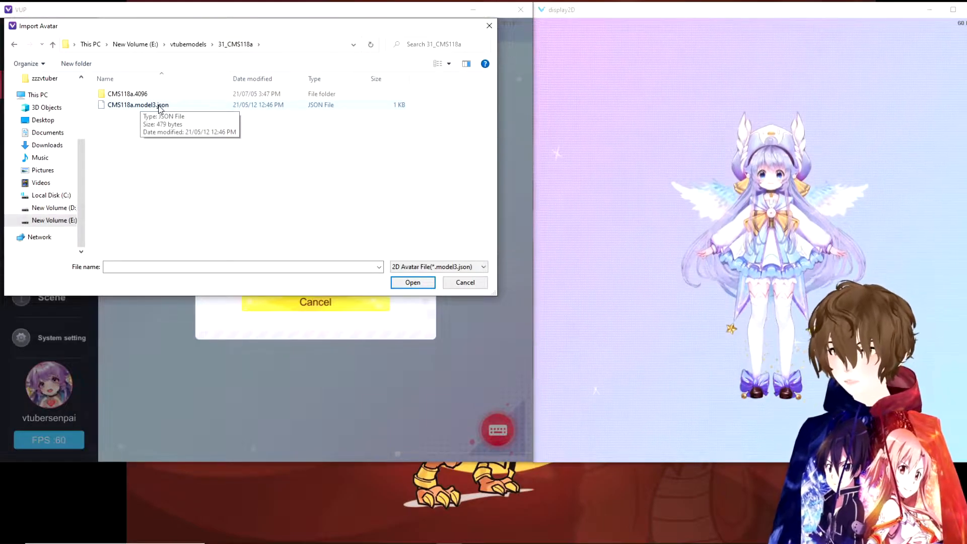
click(137, 105)
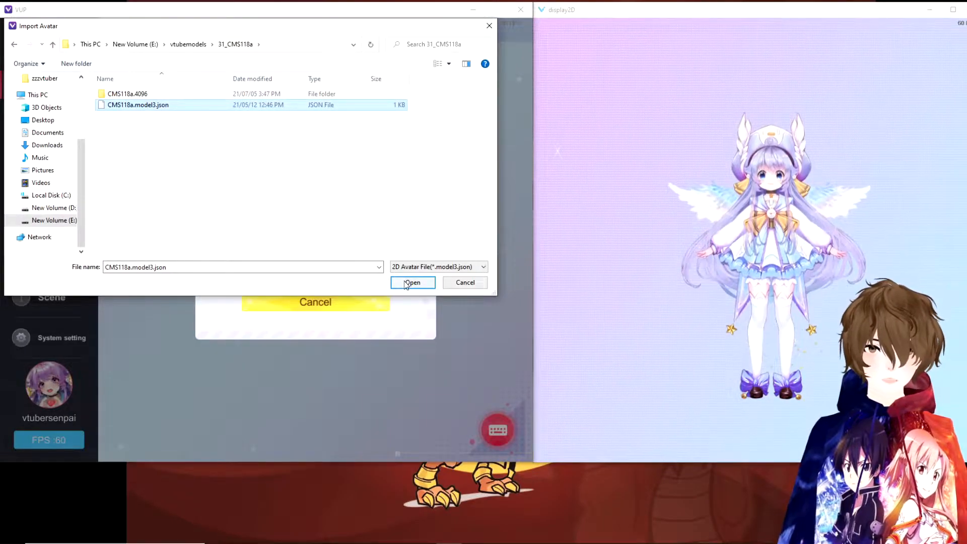
click(412, 283)
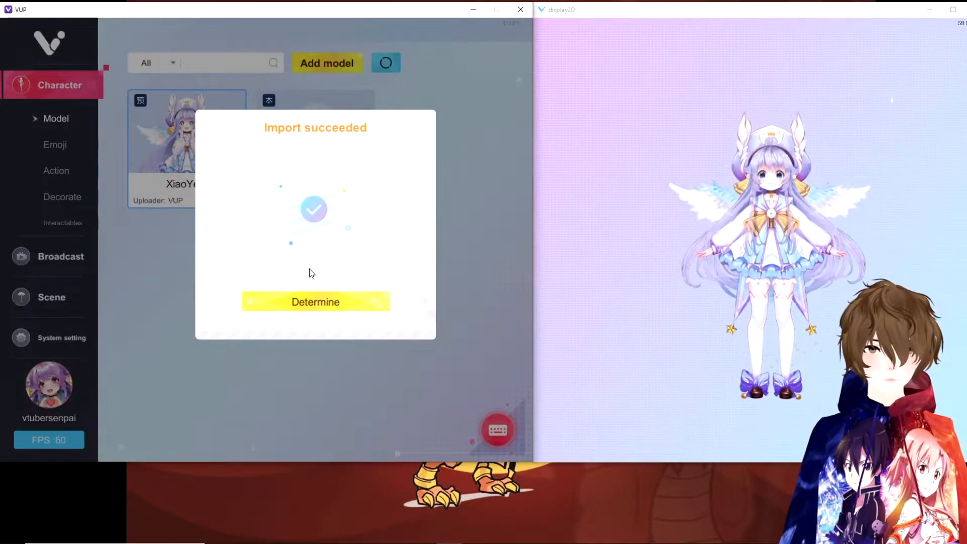
click(315, 301)
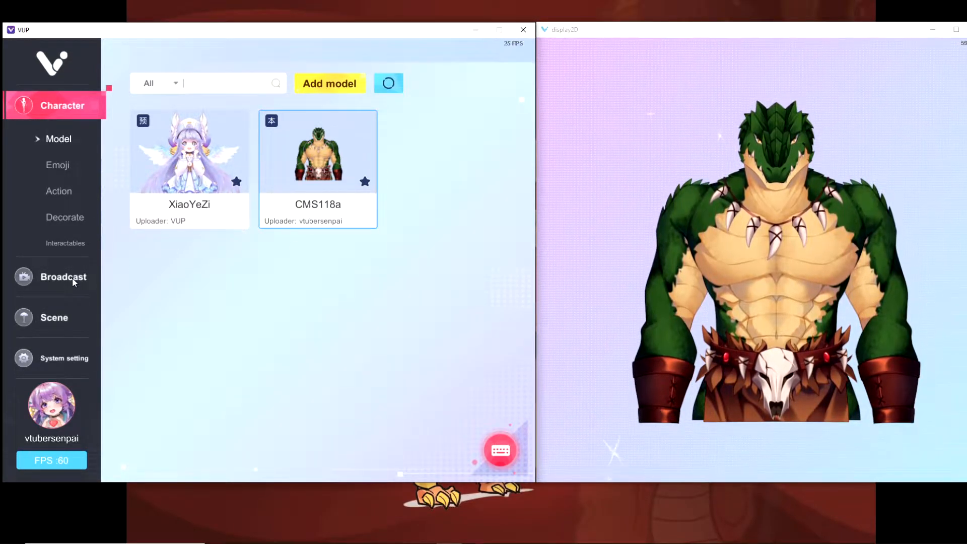
Step: Open Broadcast > Face Capture, check Phone Camera Capture, then return to Camera Face Capture
click(63, 277)
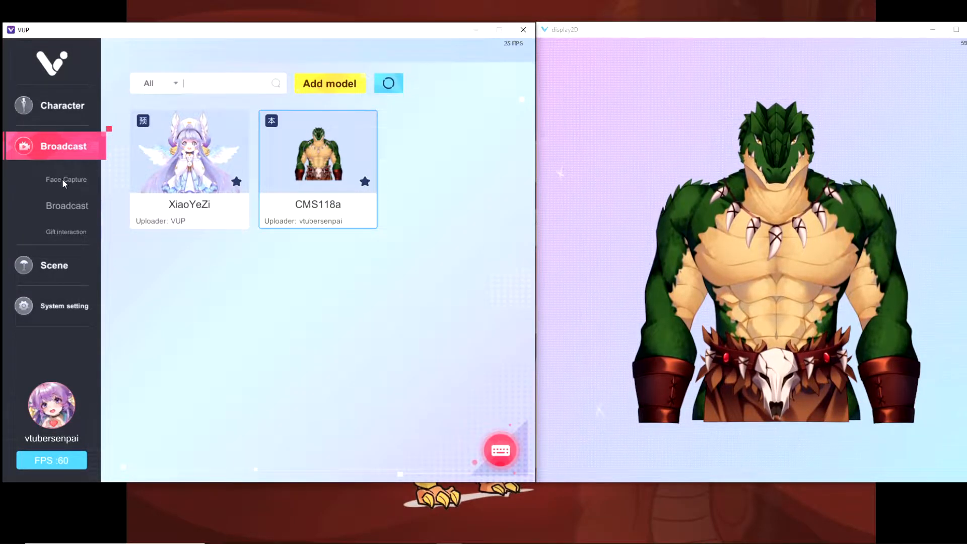
click(66, 179)
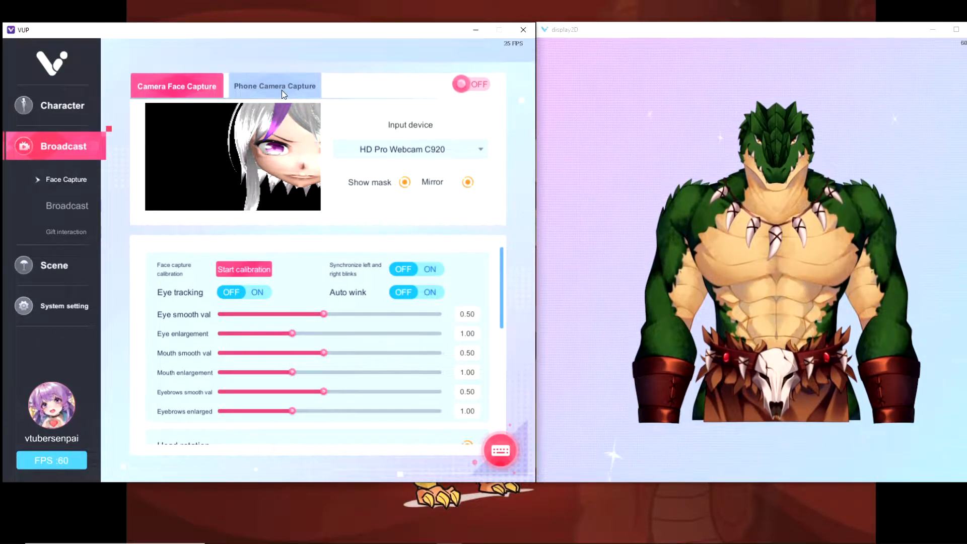
click(274, 85)
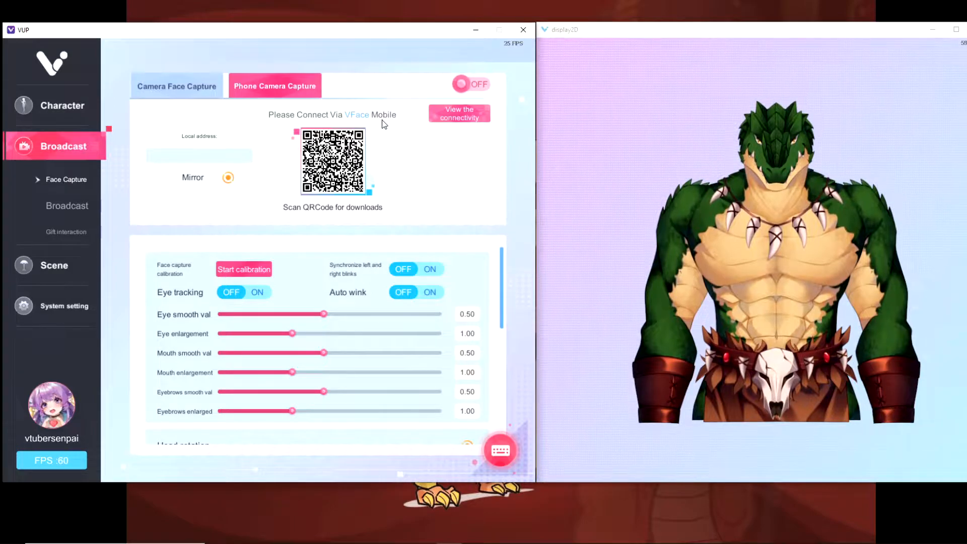
click(176, 85)
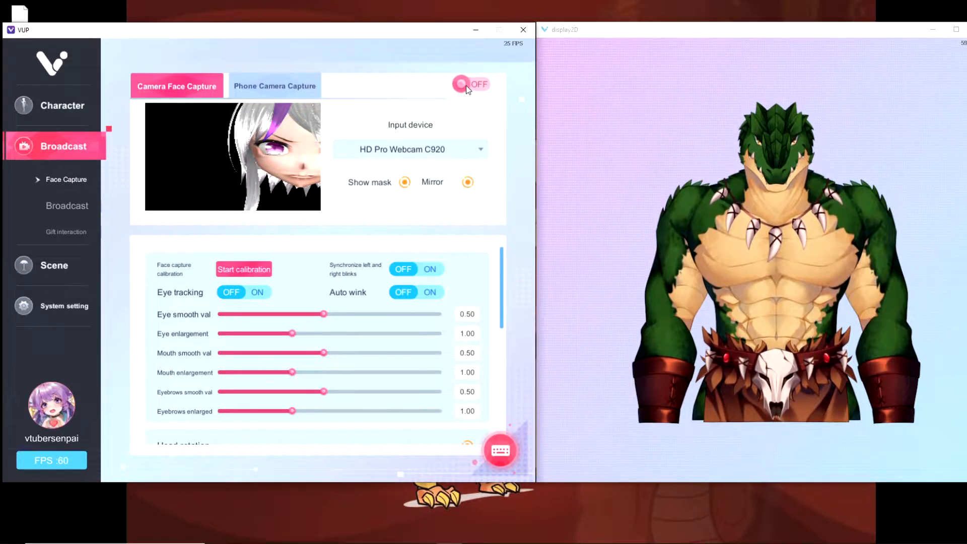
Step: Switch webcam face capture ON and complete face calibration successfully
click(472, 85)
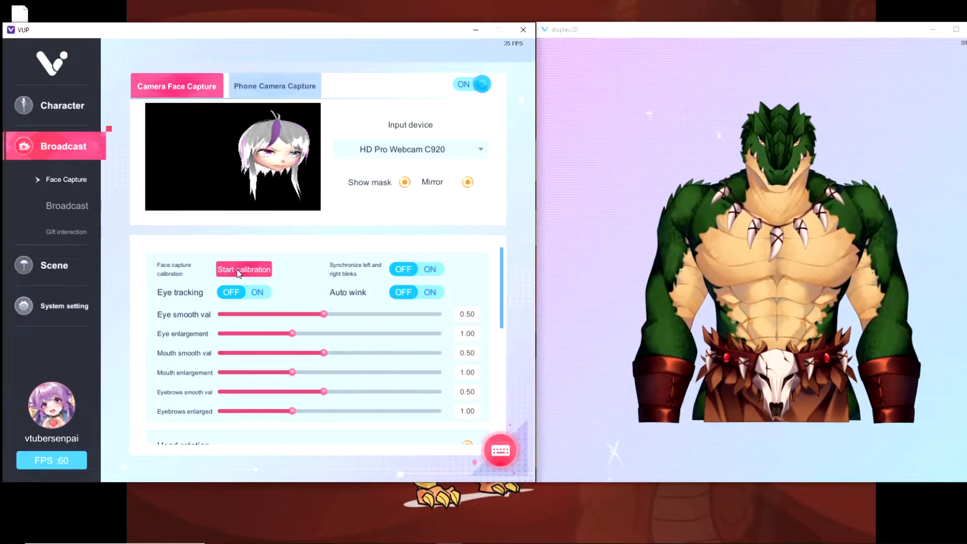
click(244, 269)
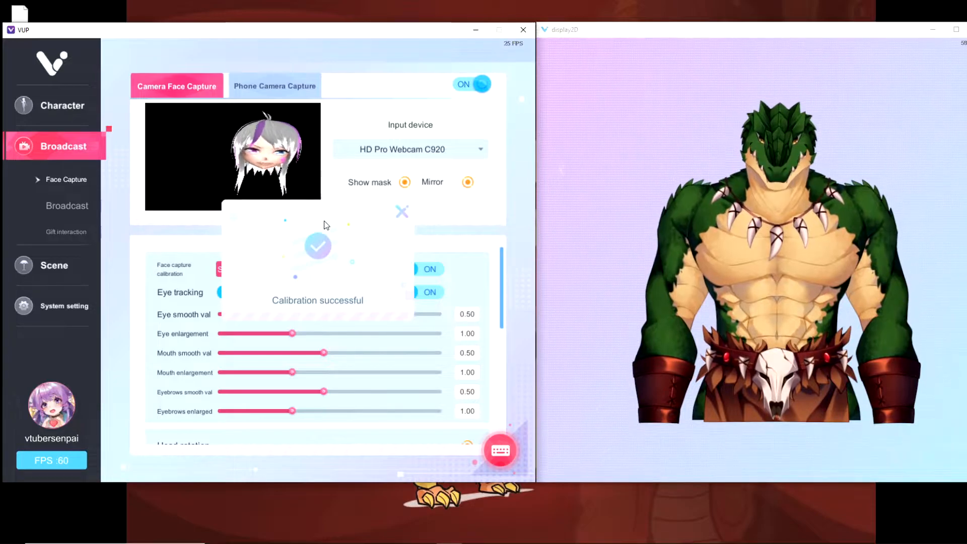
click(402, 212)
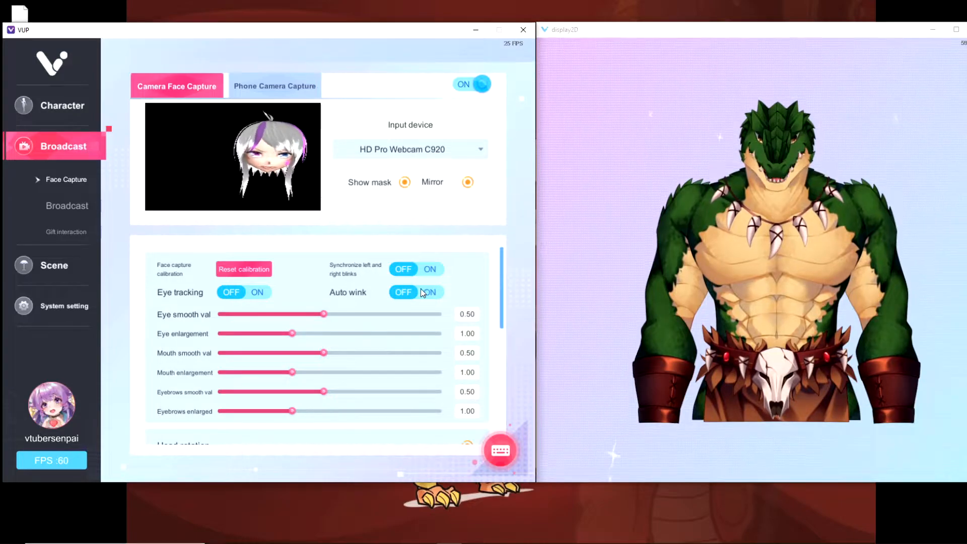
Step: Raise head rotation reinforcement to 2.00 on the X, Y and Z axes
scroll(down, 3)
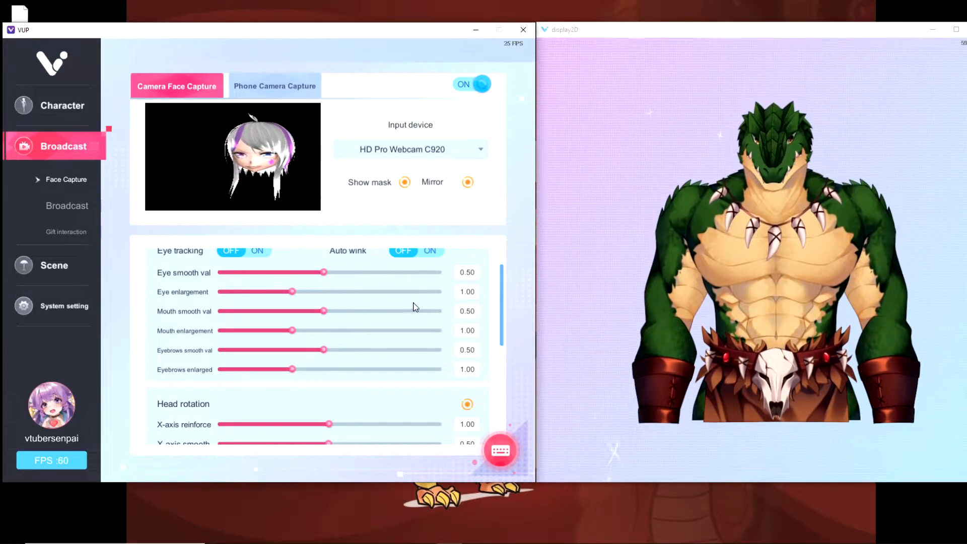
scroll(down, 3)
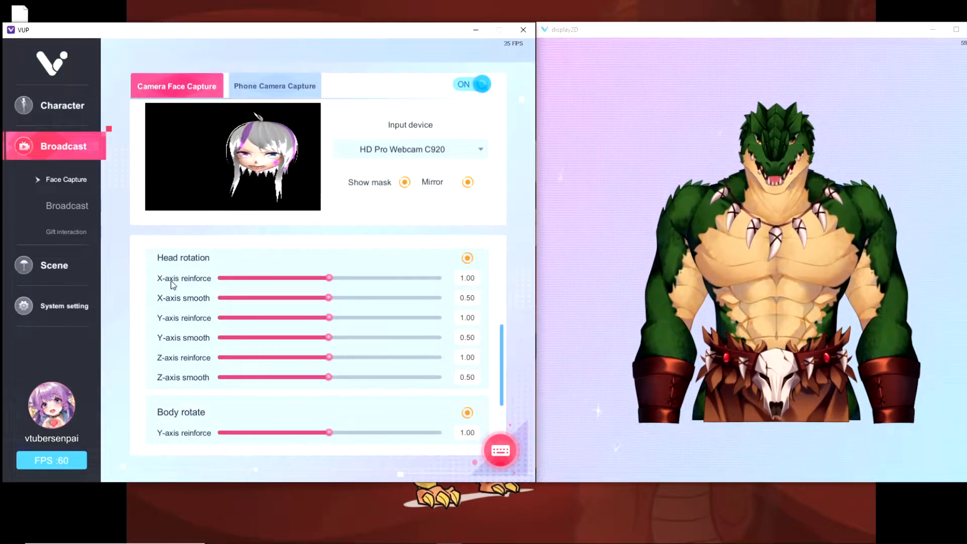
drag(329, 279, 440, 278)
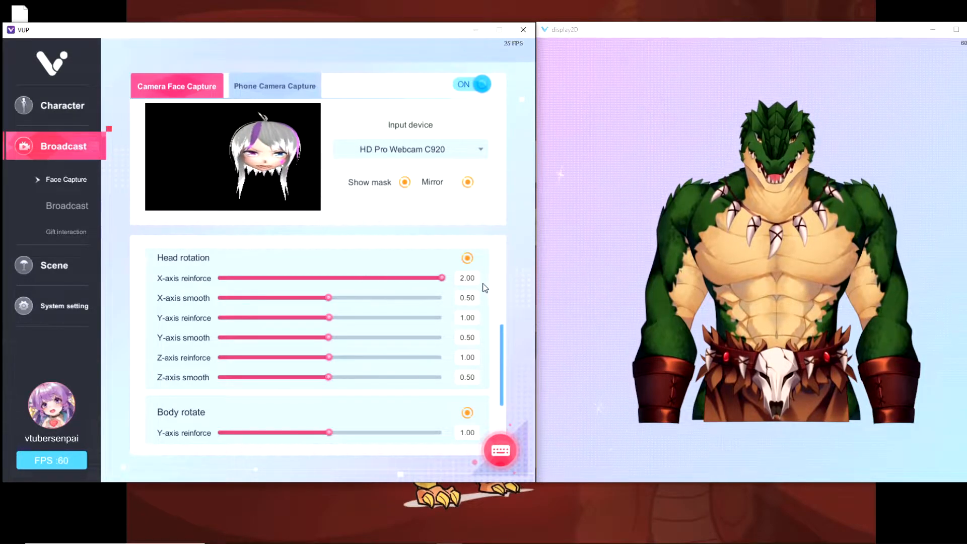
drag(329, 317, 371, 316)
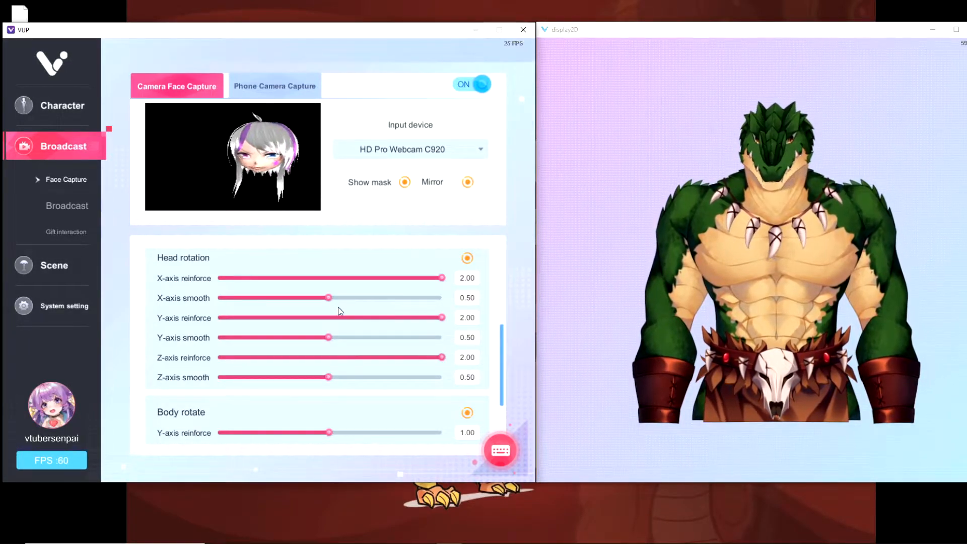
scroll(down, 3)
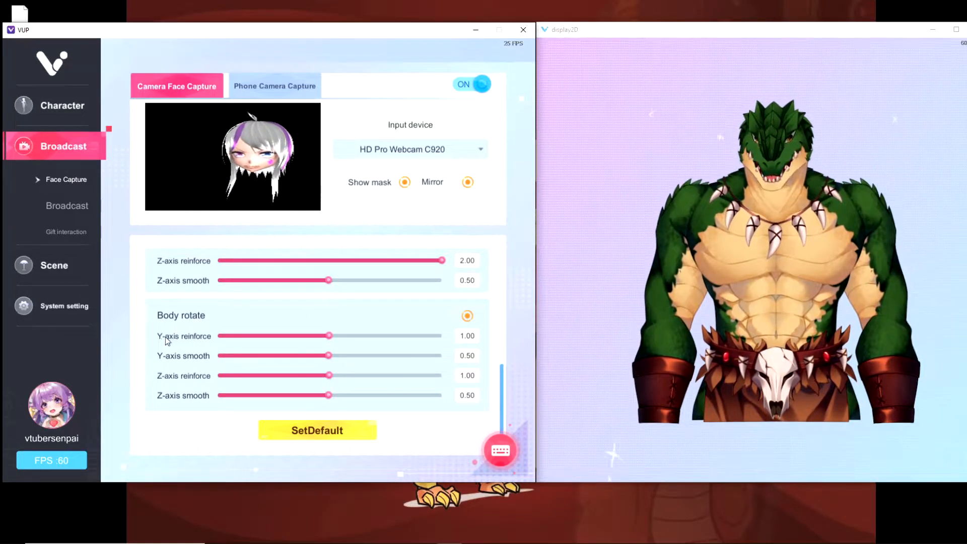
drag(328, 335, 441, 336)
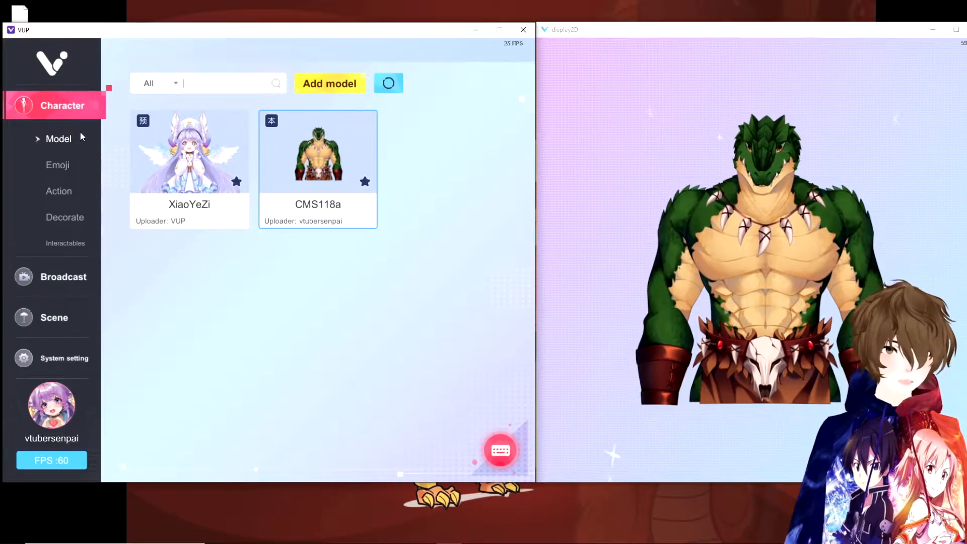
Step: Browse the Emoji and Action lists, then open the Decorate plans
click(57, 165)
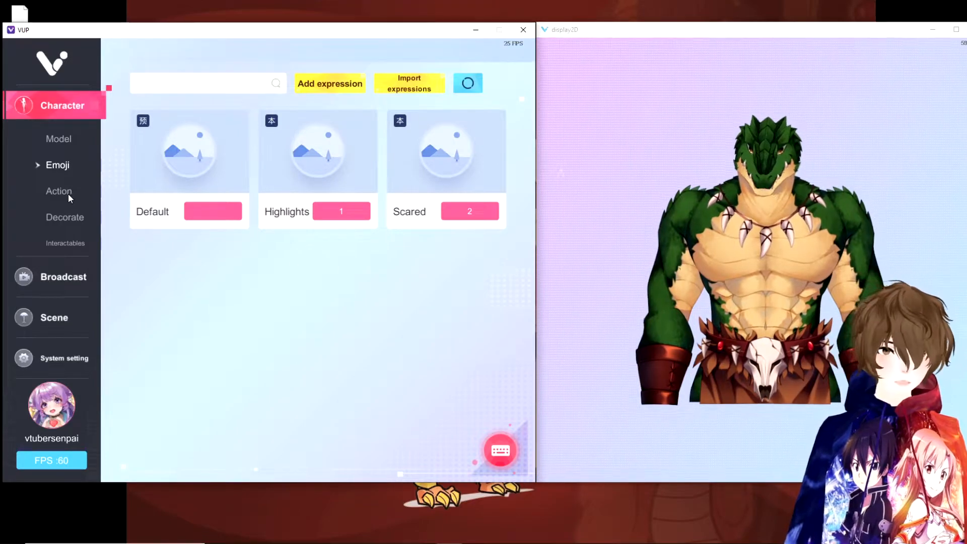
click(58, 191)
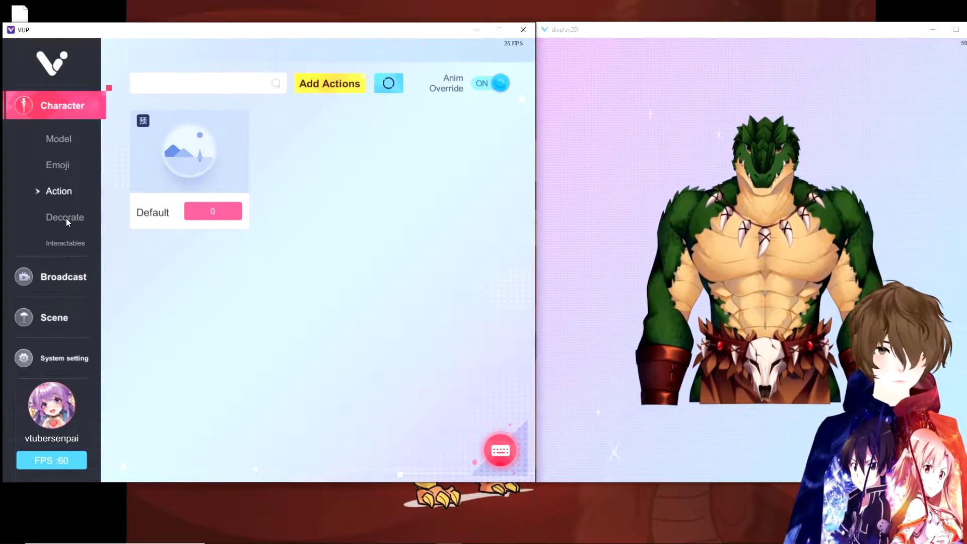
click(65, 218)
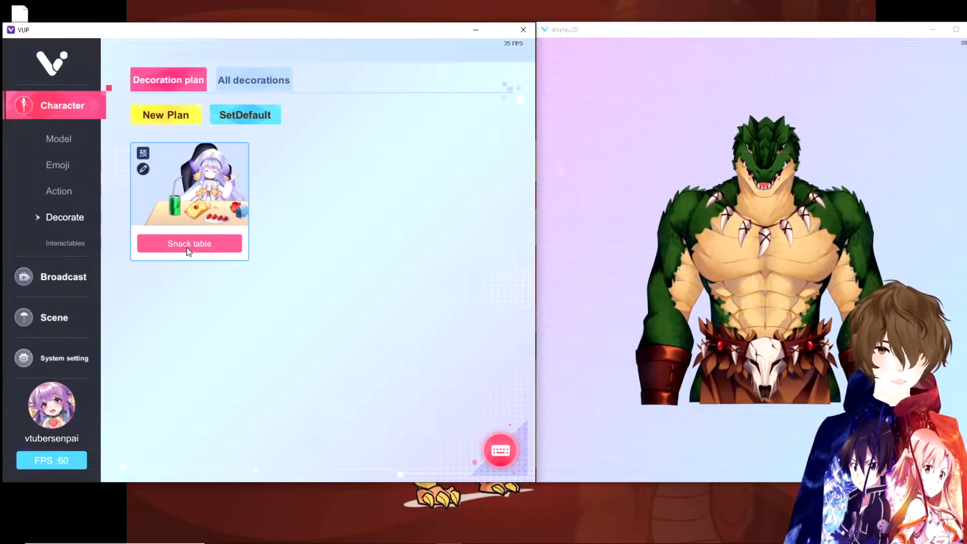
Step: Try the Snack table plan, reset decorations to default, and browse all decorations
click(189, 243)
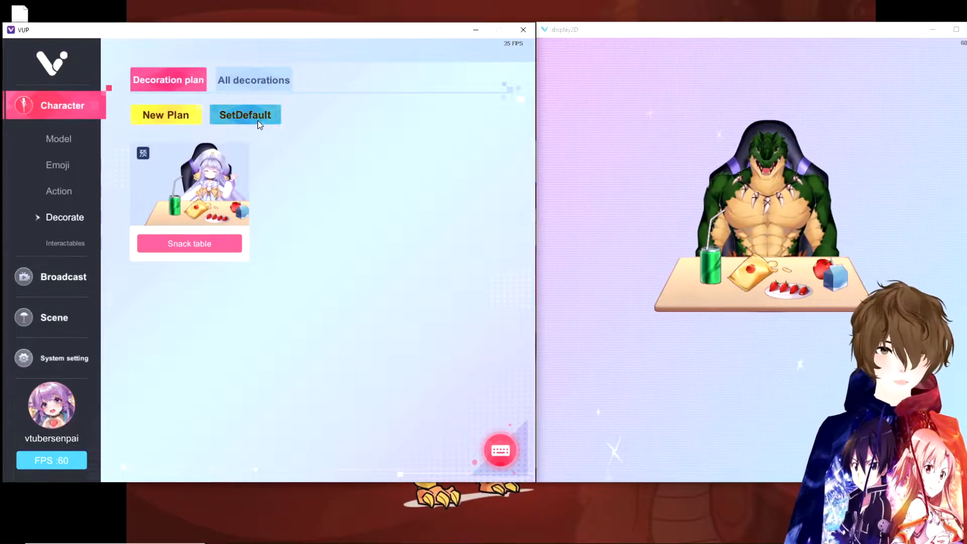
click(245, 115)
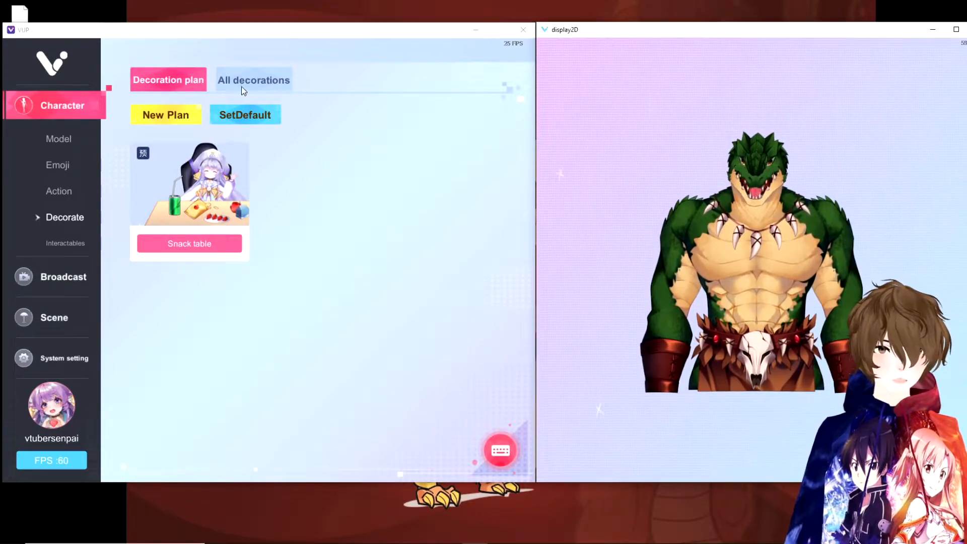
click(253, 80)
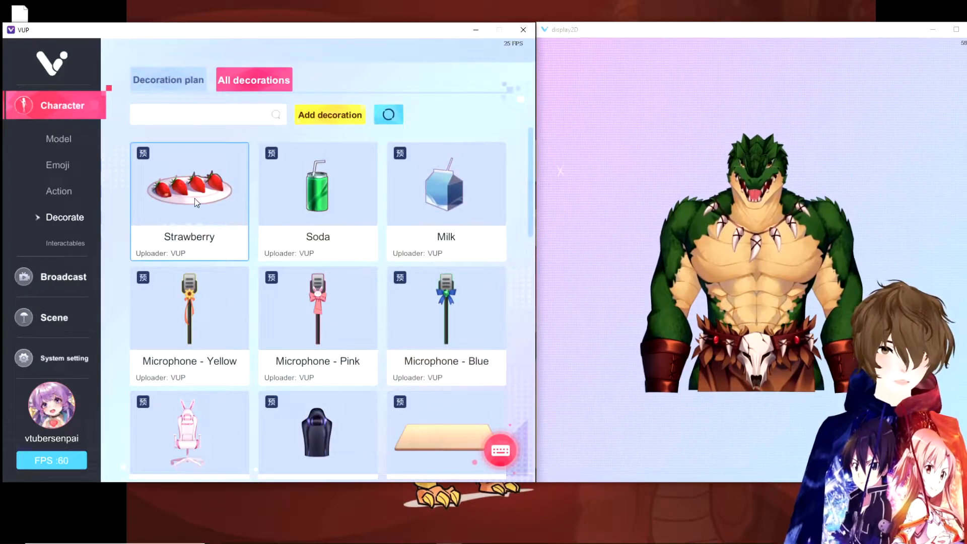
scroll(down, 3)
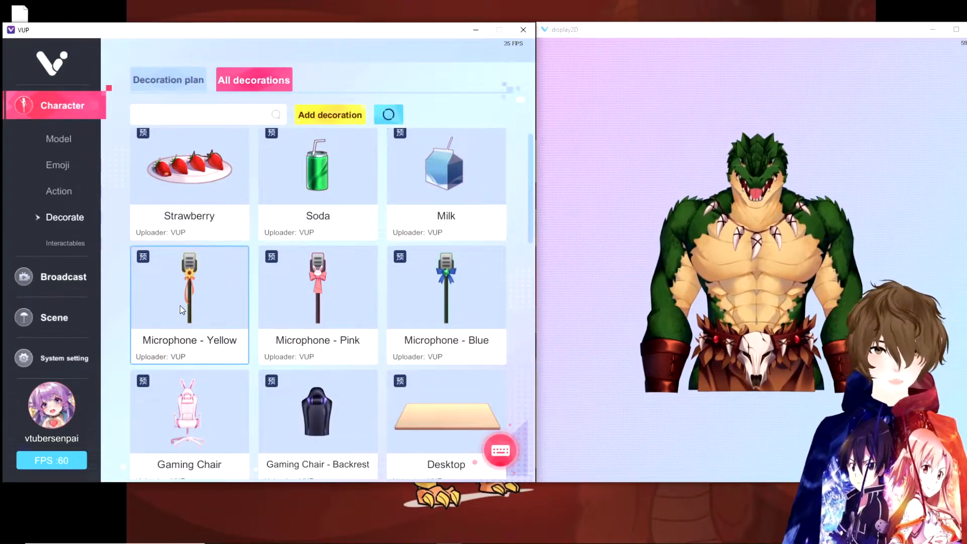
scroll(down, 3)
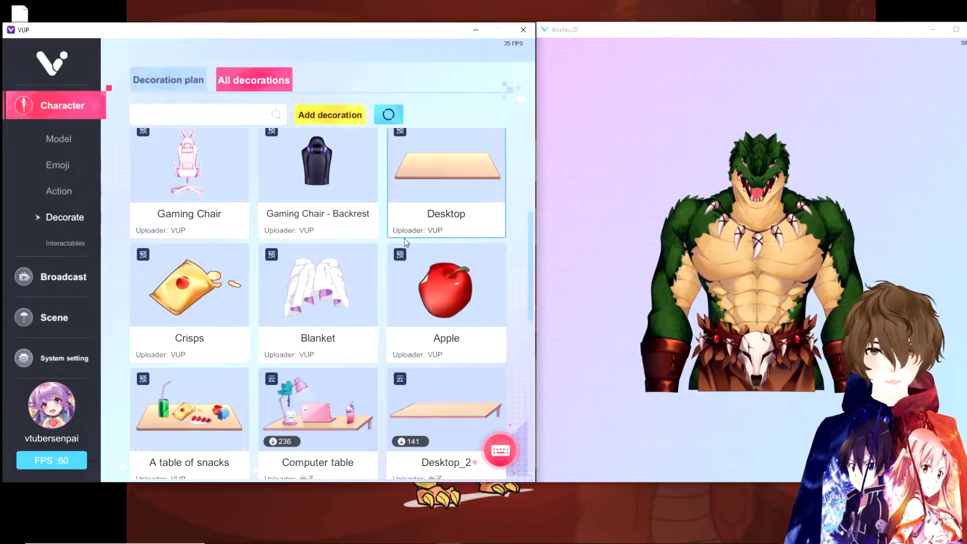
scroll(down, 3)
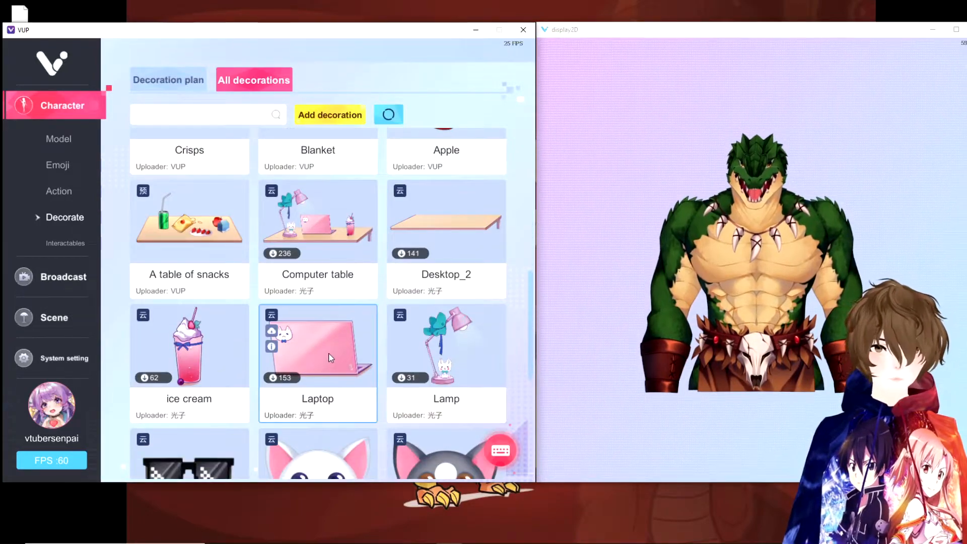
Step: Add the Laptop decoration, save its parameters, and save it as a new plan
click(317, 344)
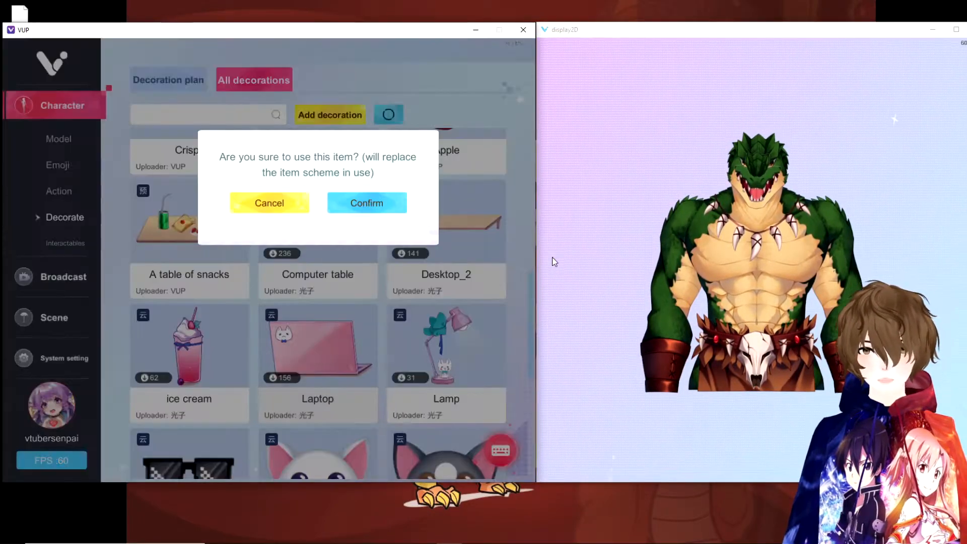
click(366, 203)
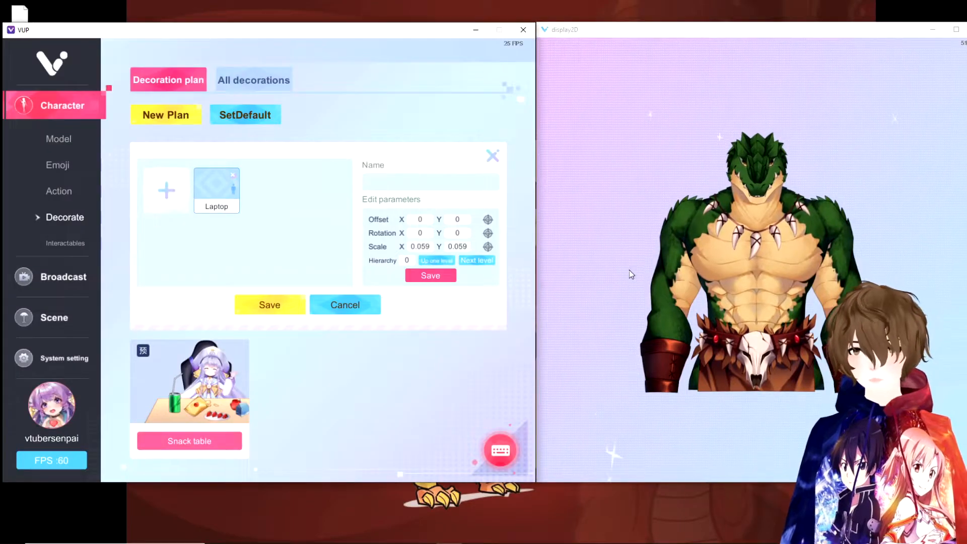
click(217, 188)
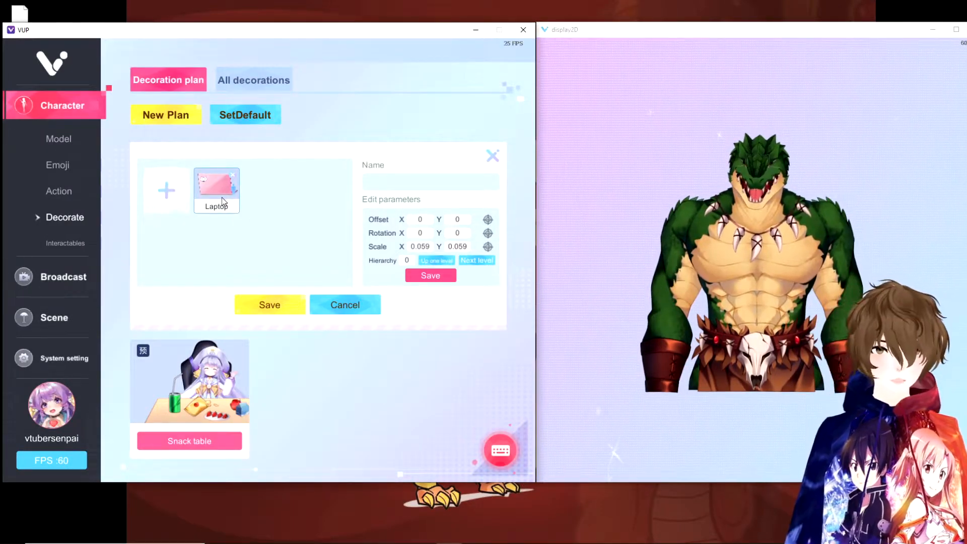
click(269, 304)
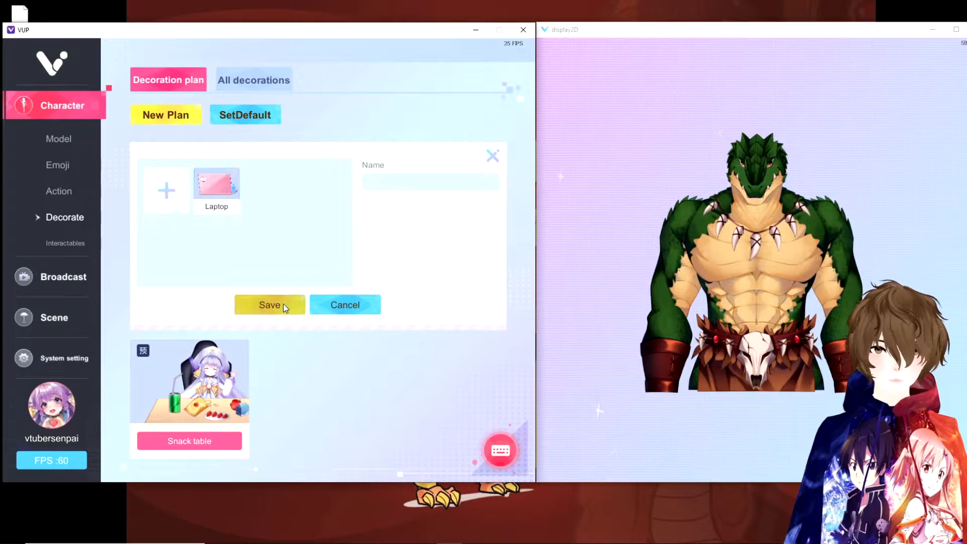
click(269, 305)
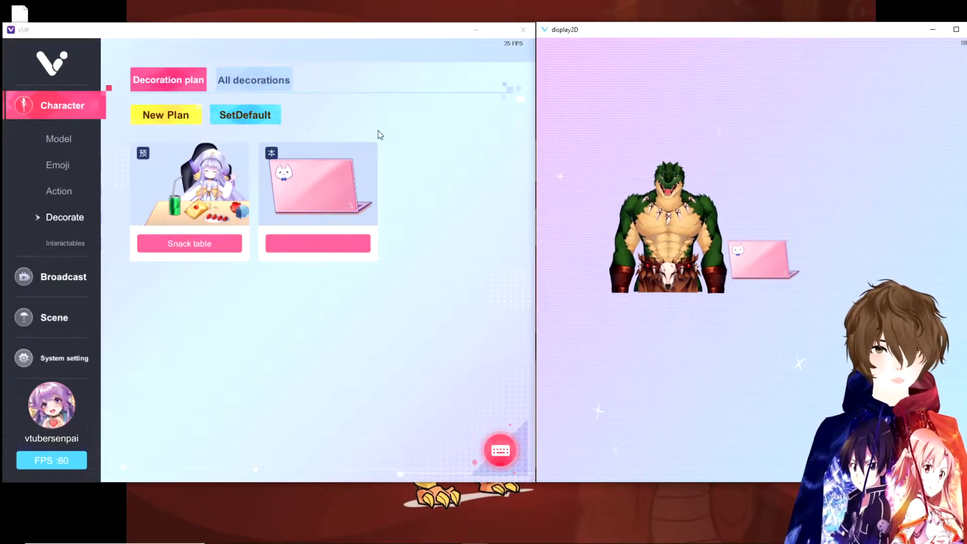
click(253, 79)
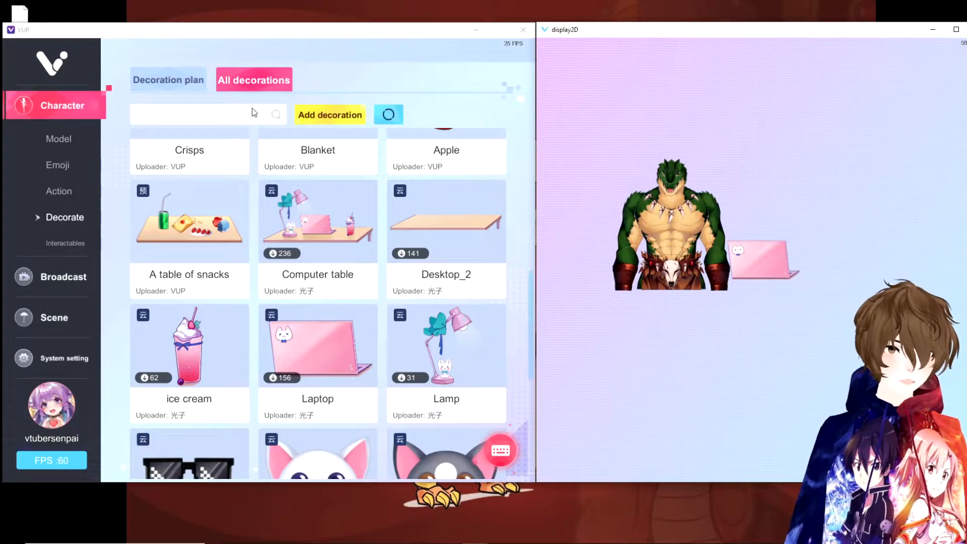
click(167, 80)
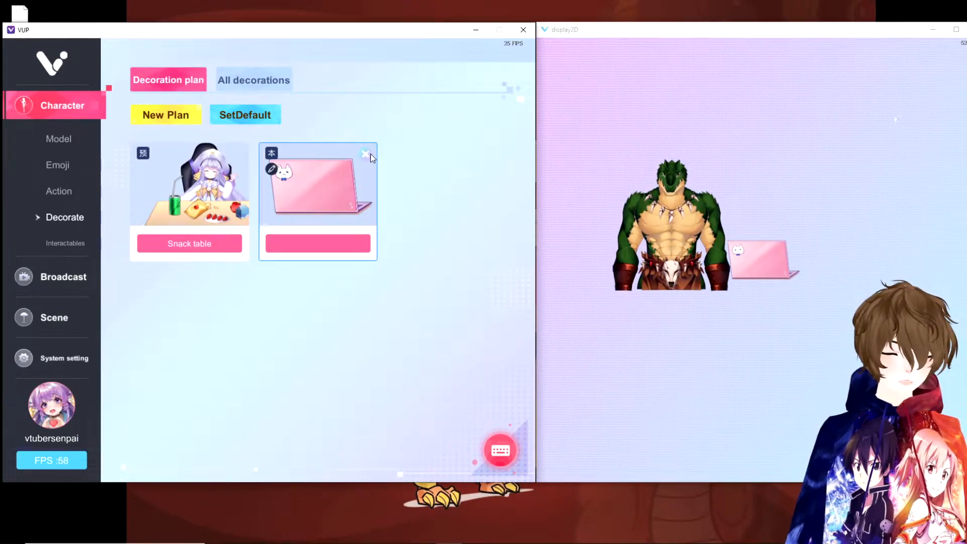
Step: Delete the laptop plan, activate the Paint Board, then clear the board and close it
click(366, 153)
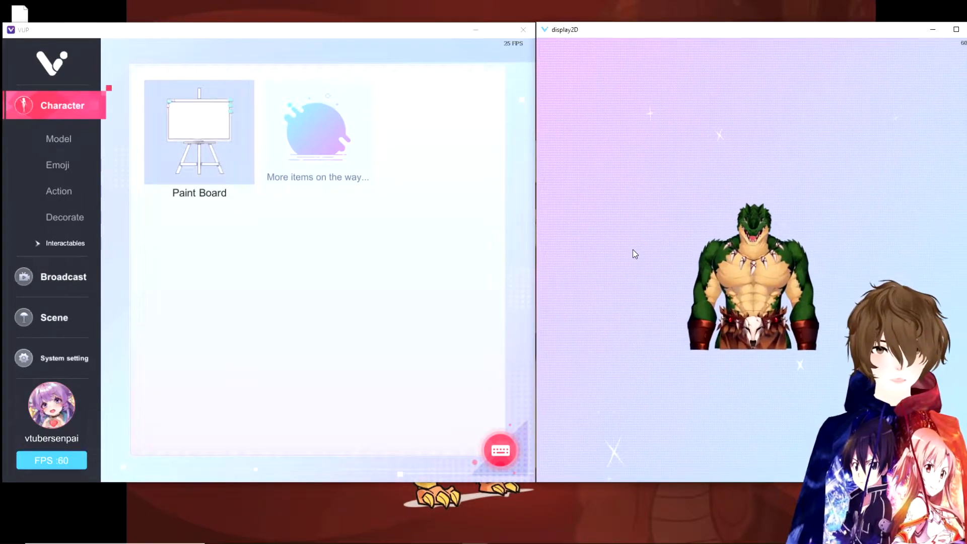
click(198, 132)
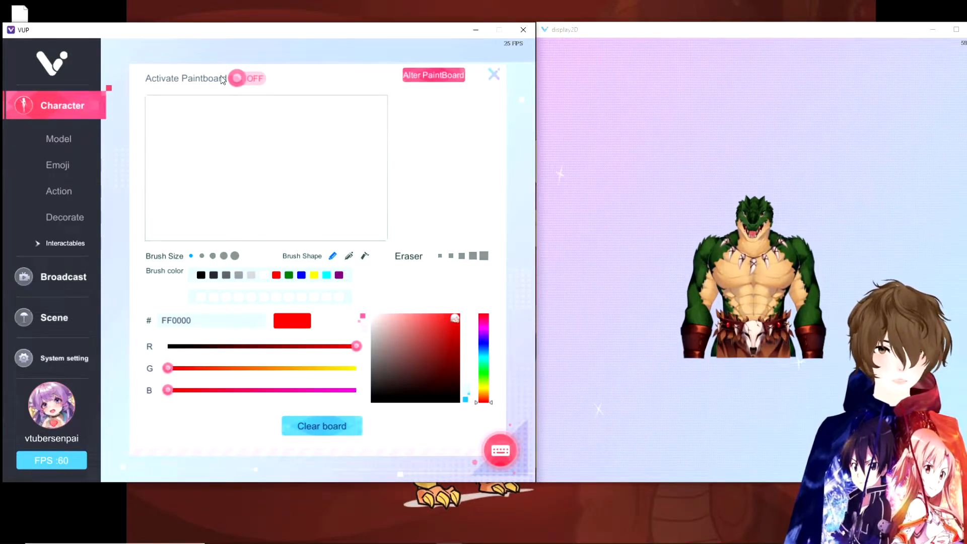
click(247, 78)
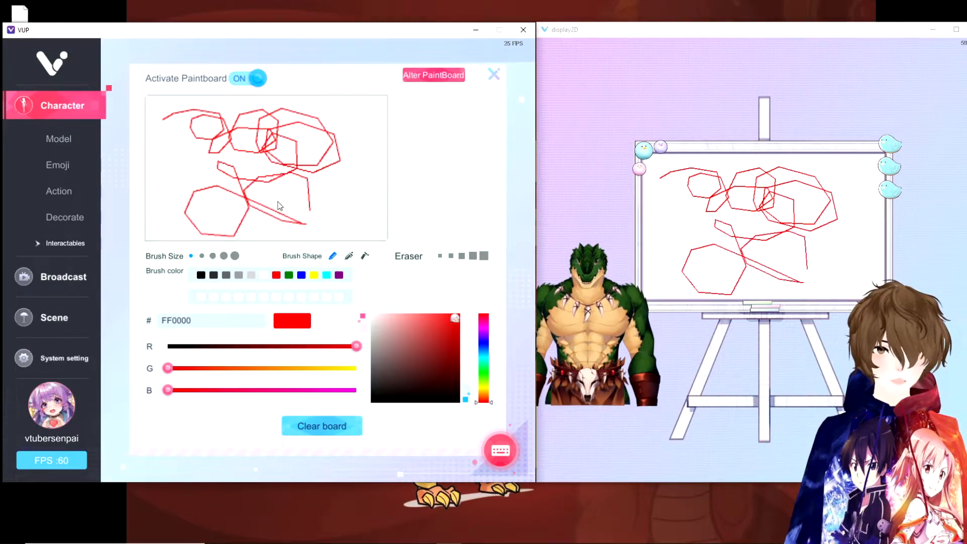
click(321, 426)
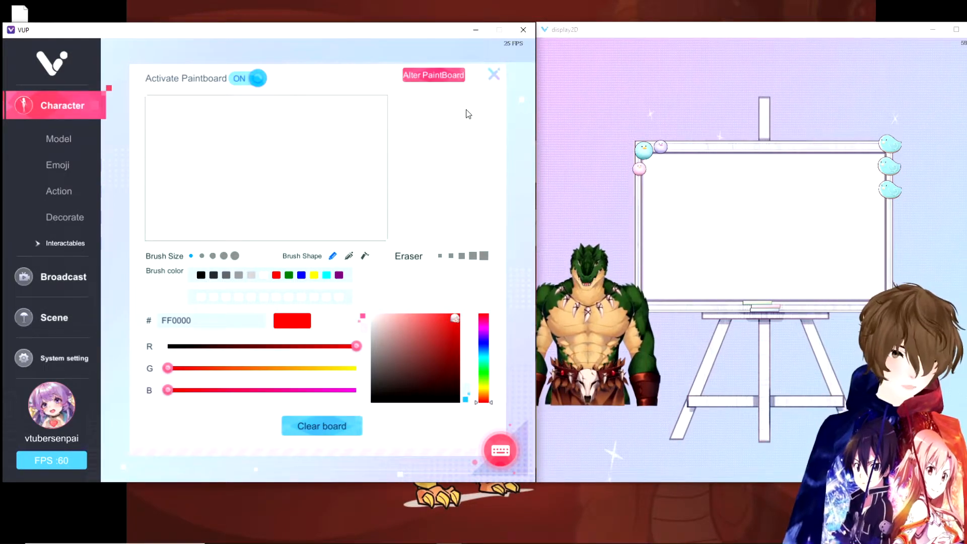
click(250, 79)
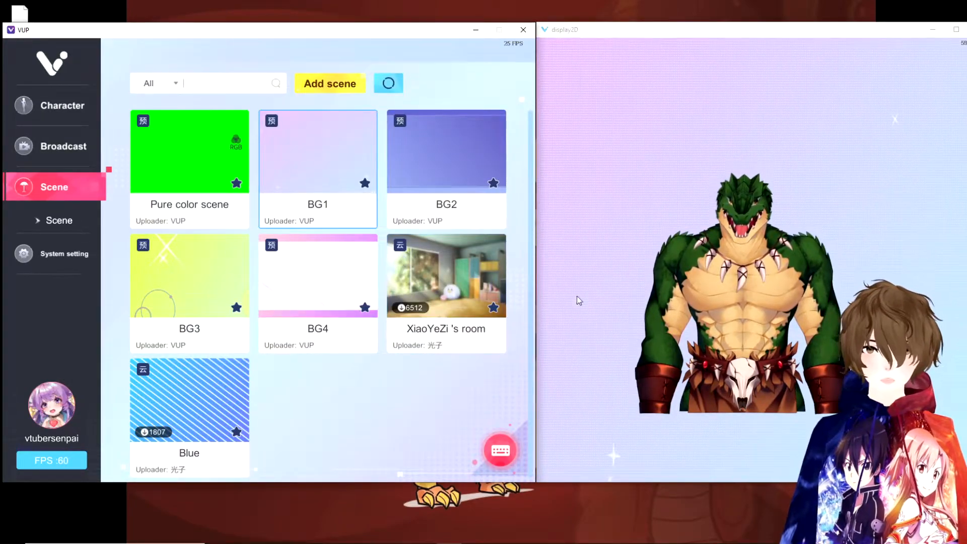
Step: Apply the Blue then BG2 backgrounds, cancel Add scene, and return to Character models
click(190, 152)
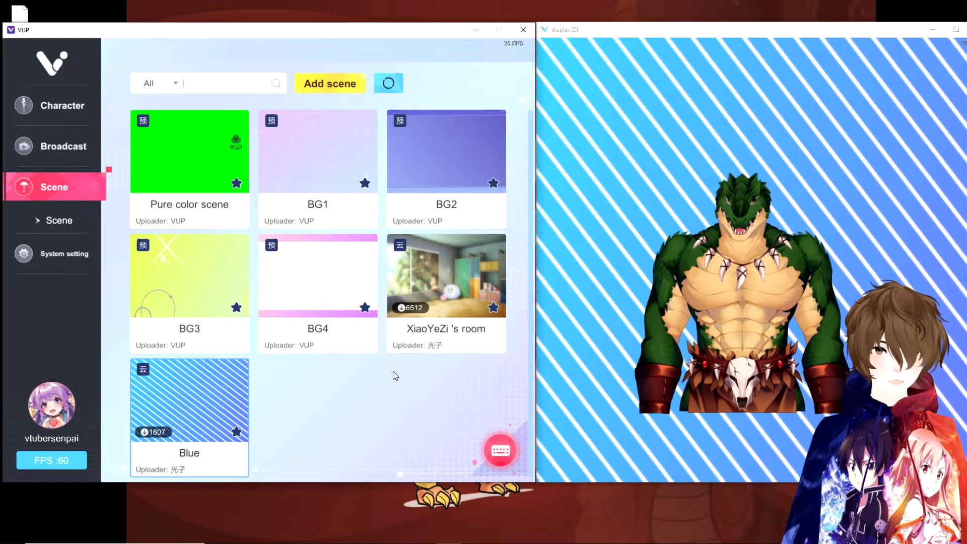
click(388, 83)
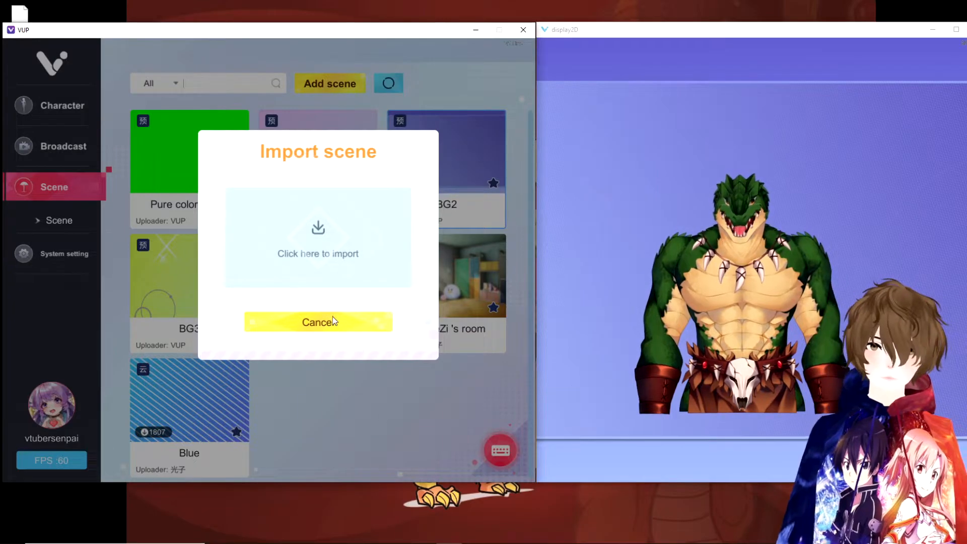
click(318, 322)
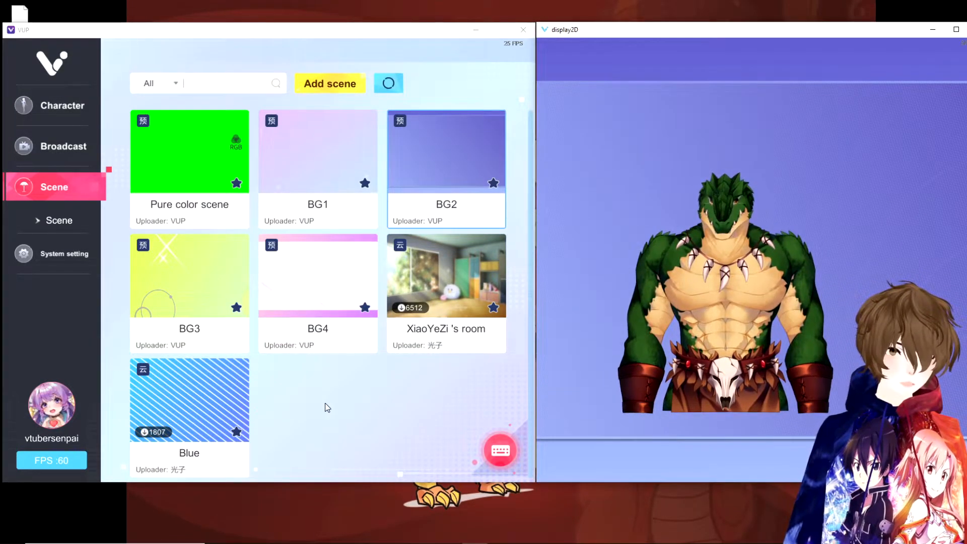
click(61, 105)
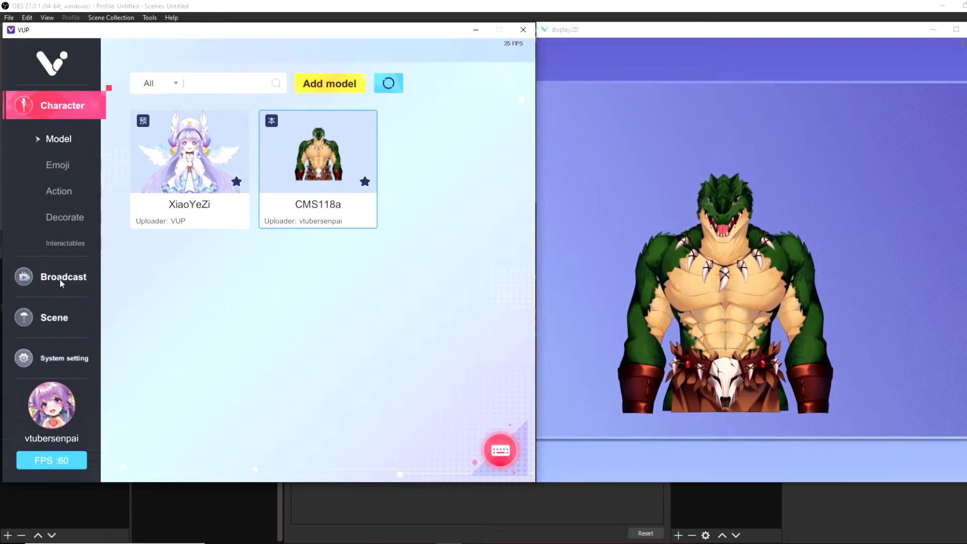
Step: Turn on Transparent stream in VUP's Broadcast settings
click(63, 277)
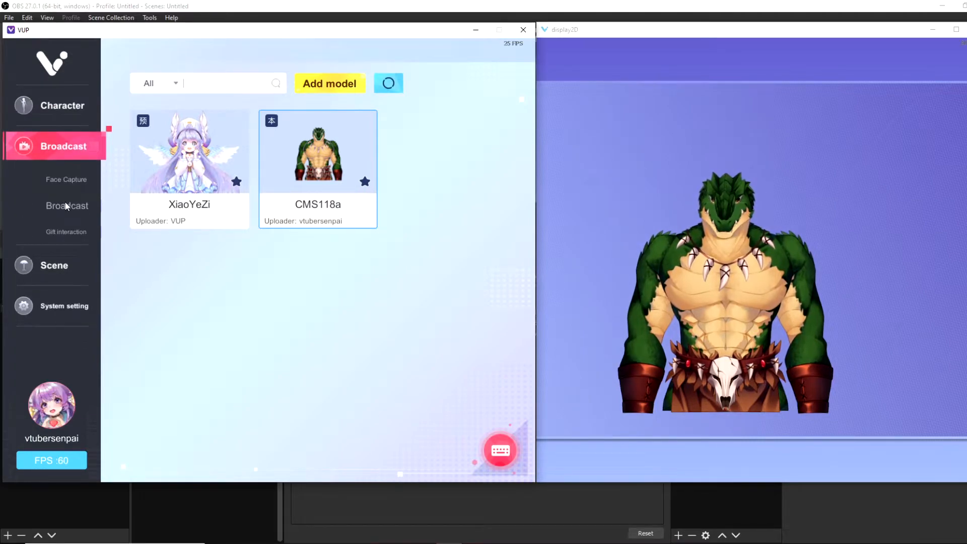
click(67, 205)
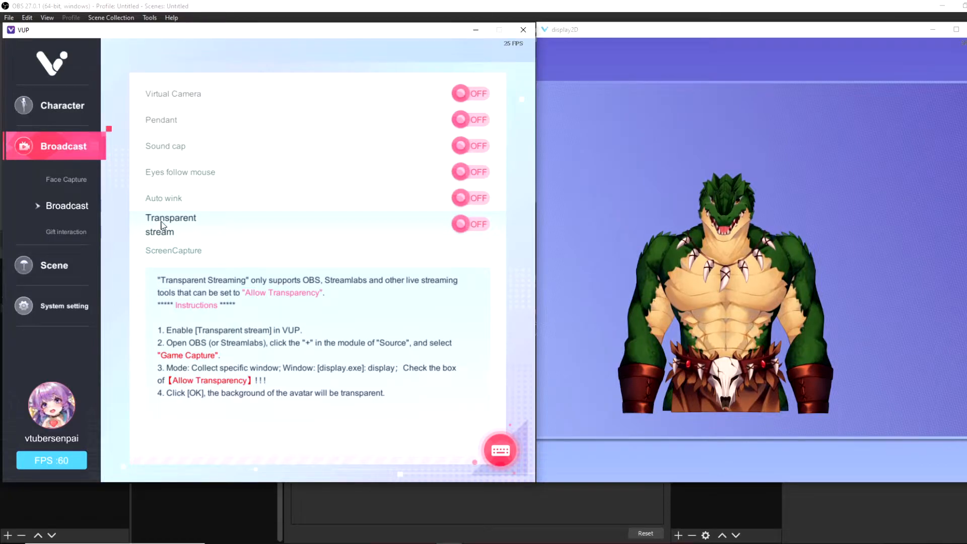
click(470, 223)
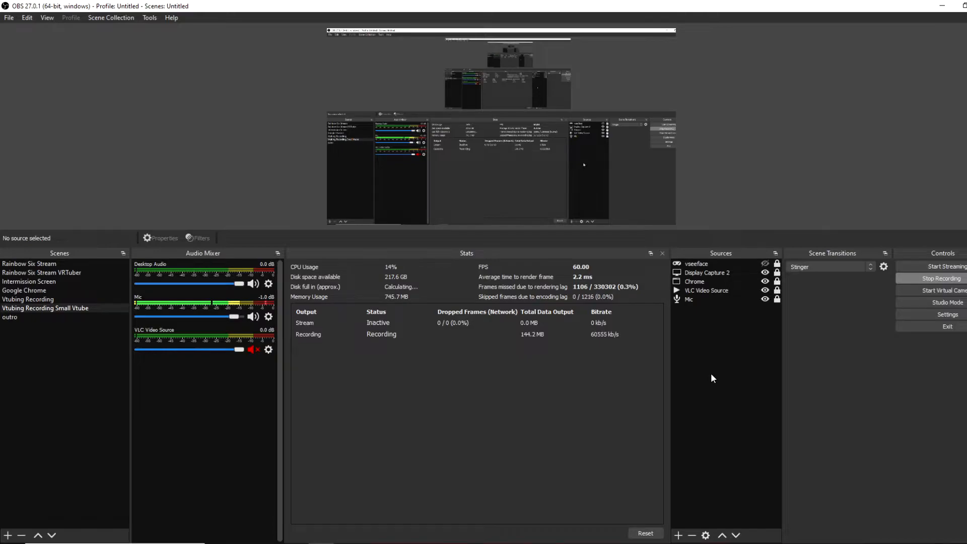
Step: Add a Game Capture source named 'VUP2d' to the OBS Sources list
right_click(712, 378)
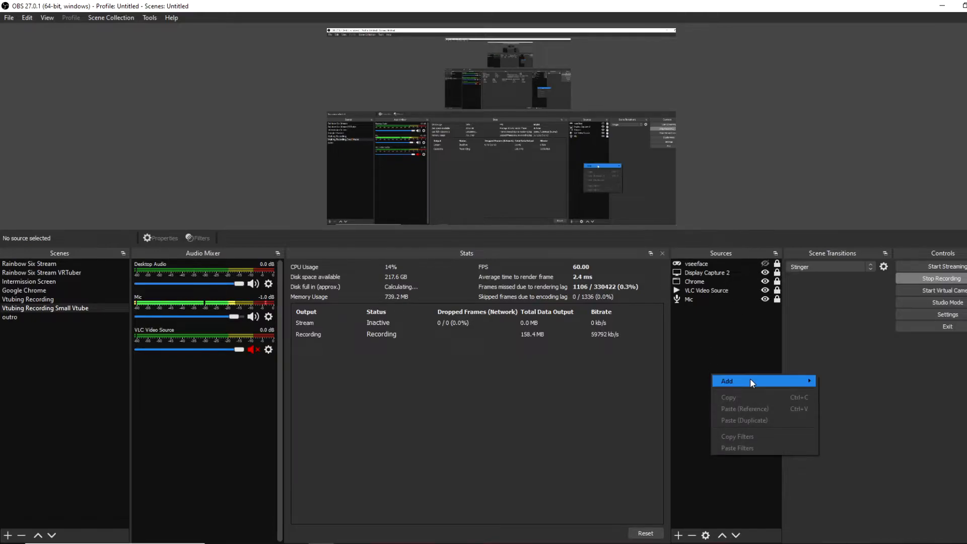
click(726, 381)
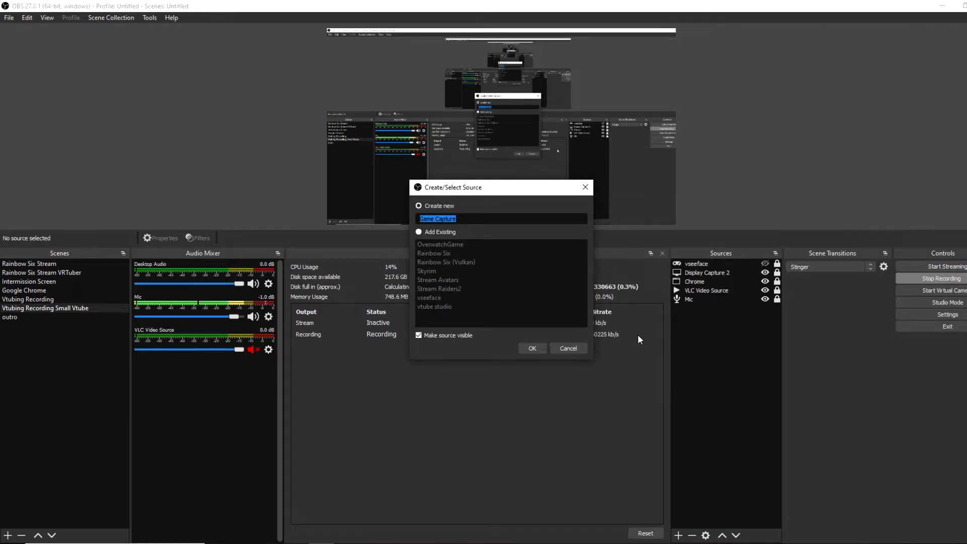
text(VUP)
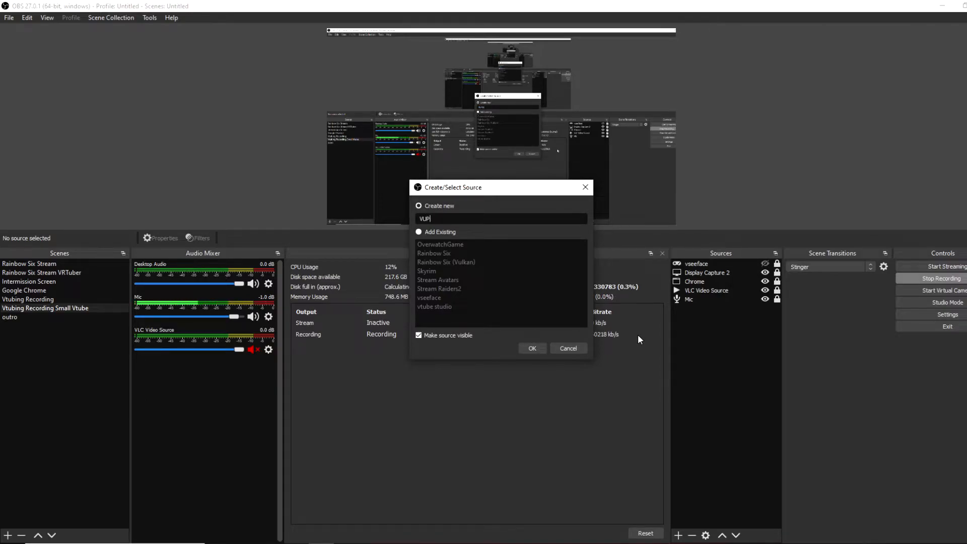
text(2d)
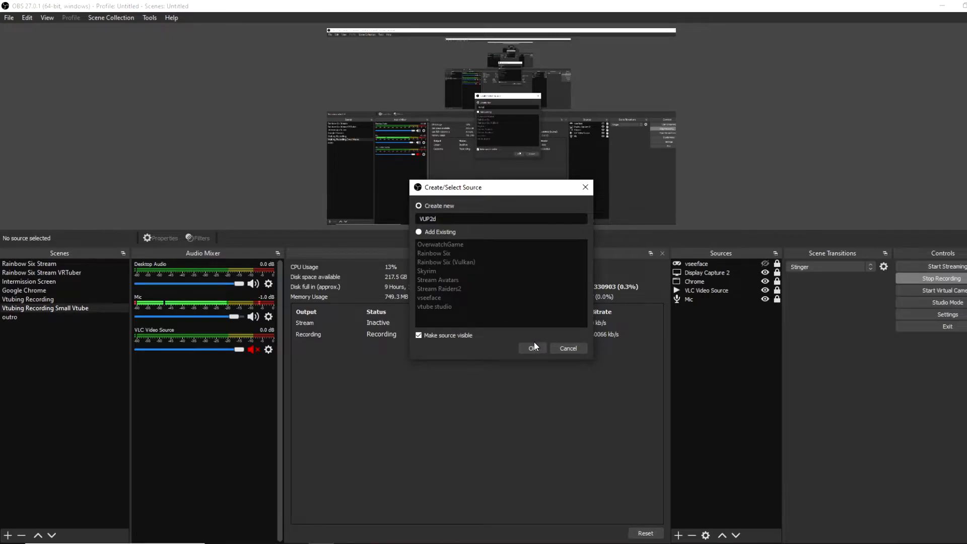
click(532, 348)
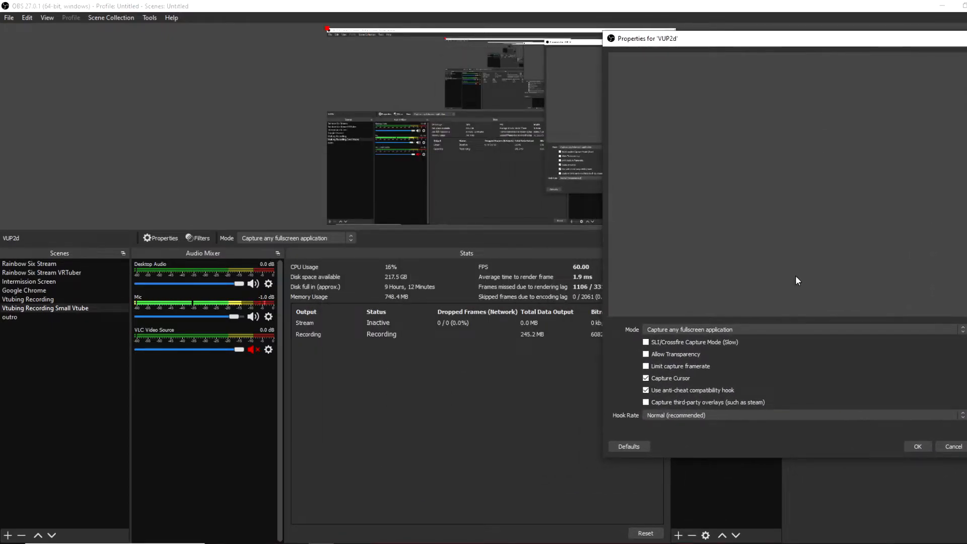
Step: Set VUP2d to capture the specific [display2D.exe]: display2D window with Allow Transparency
click(689, 329)
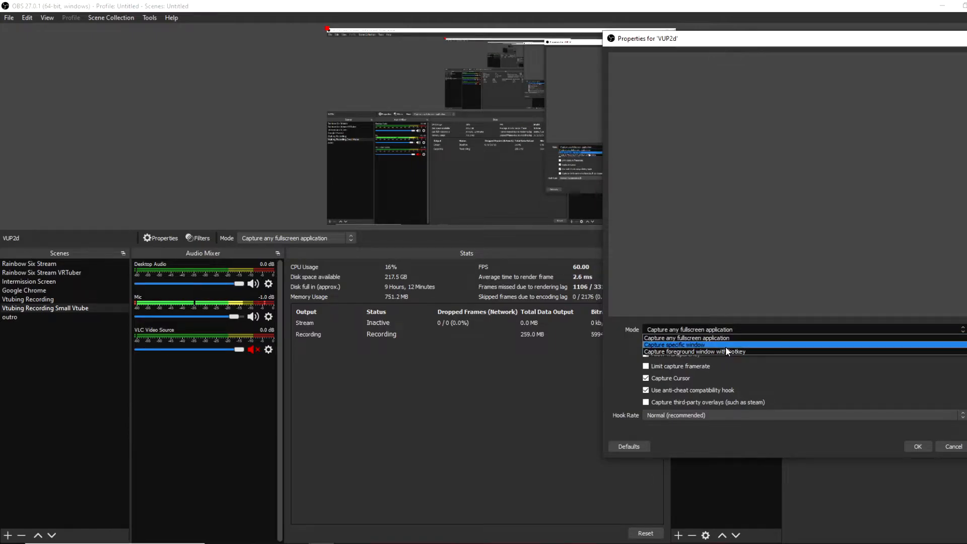
click(674, 344)
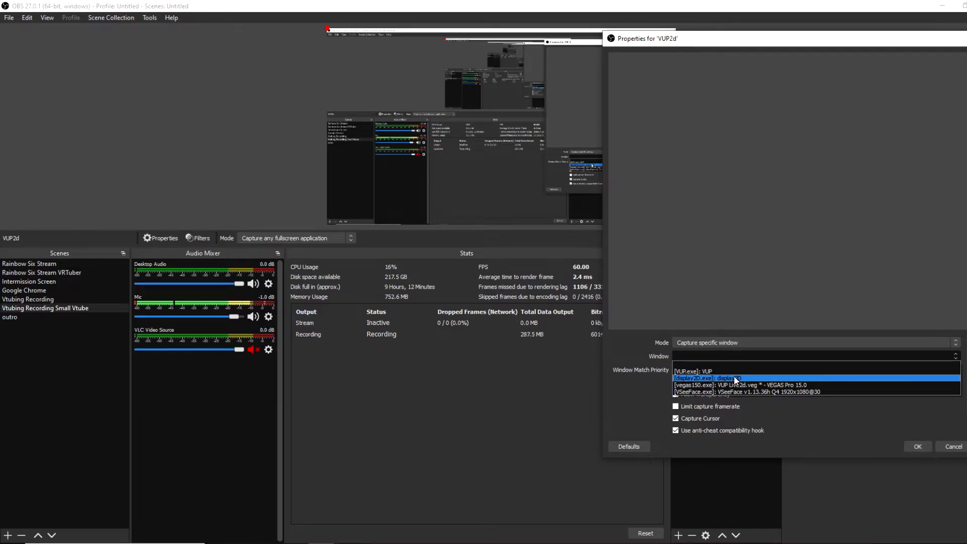
click(733, 378)
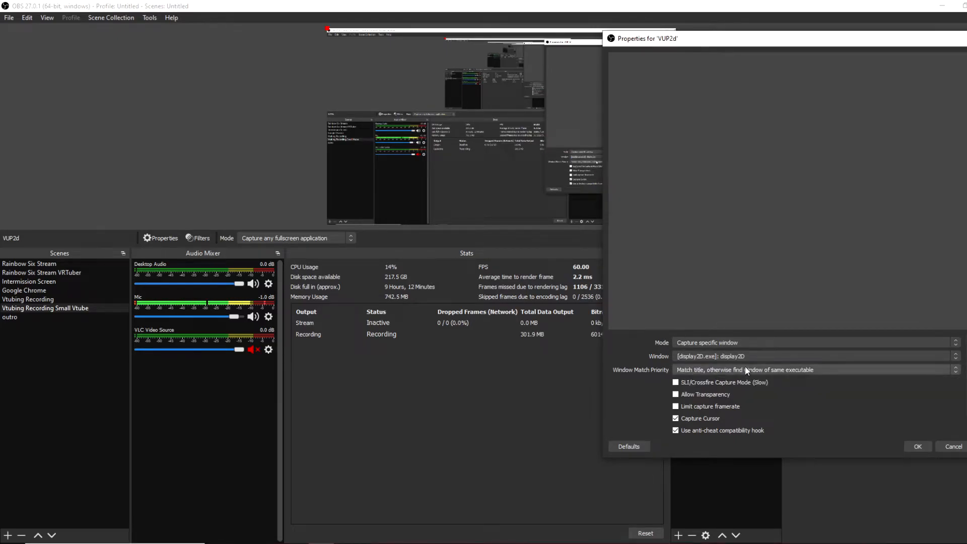
click(917, 446)
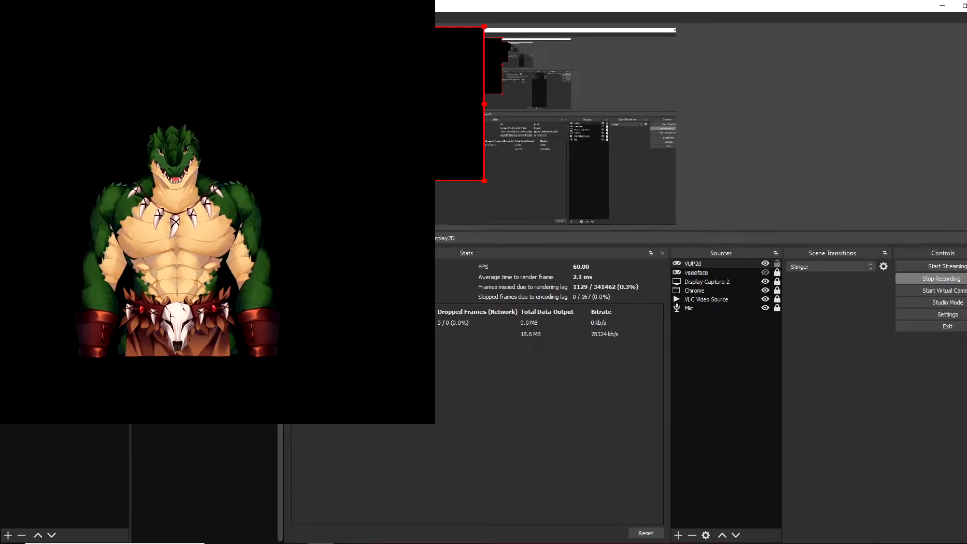
right_click(692, 264)
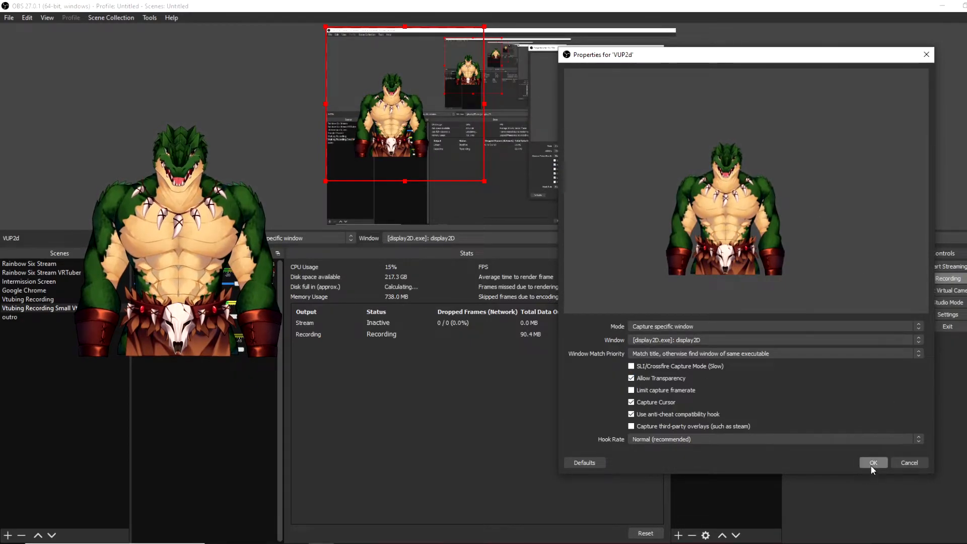
click(871, 462)
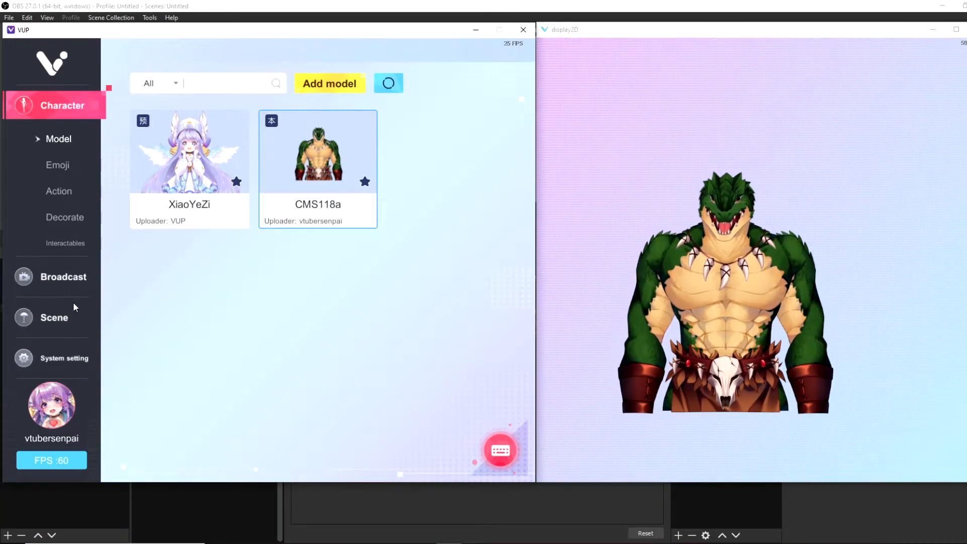
Step: Switch VUP's scene background to the green Pure color scene
click(54, 317)
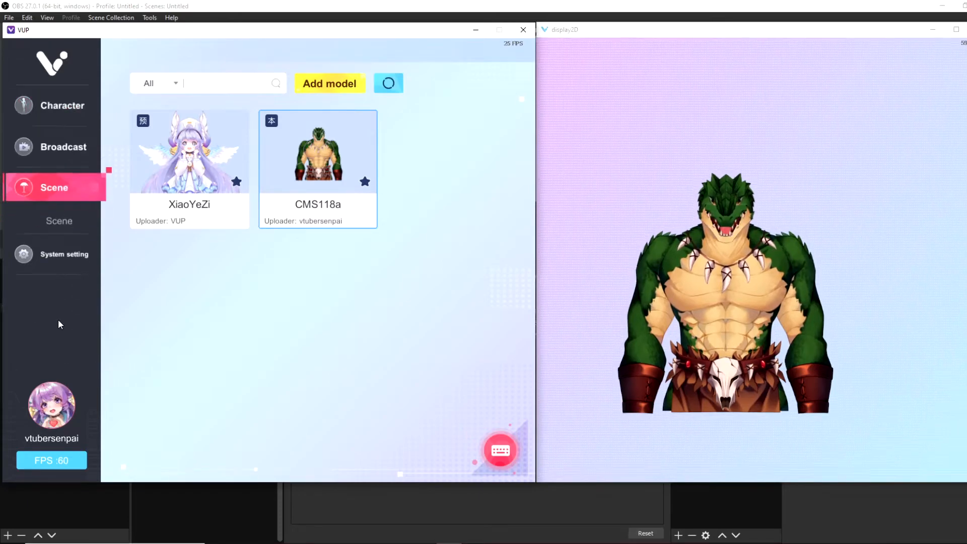
click(55, 186)
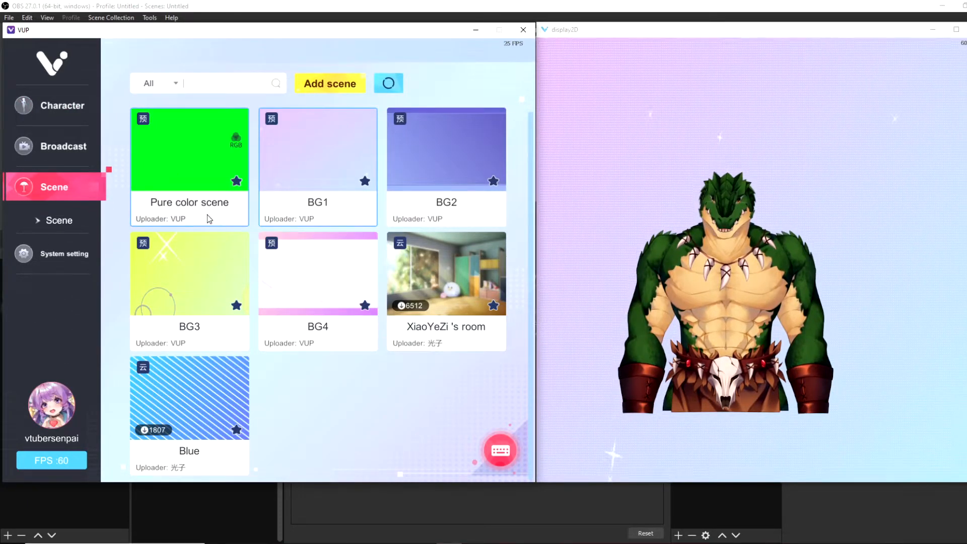
click(189, 149)
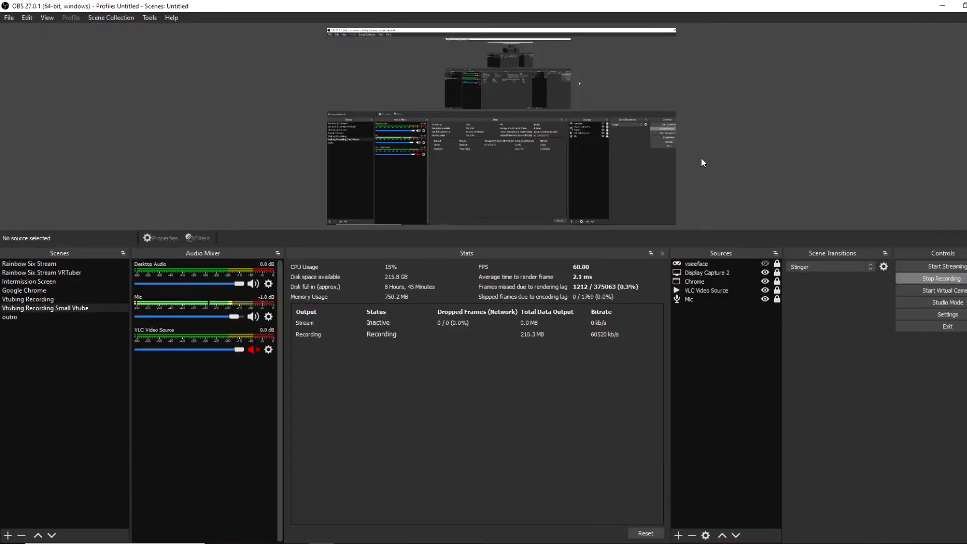
Step: Add a Game Capture source named 'vup2d' in OBS
click(695, 281)
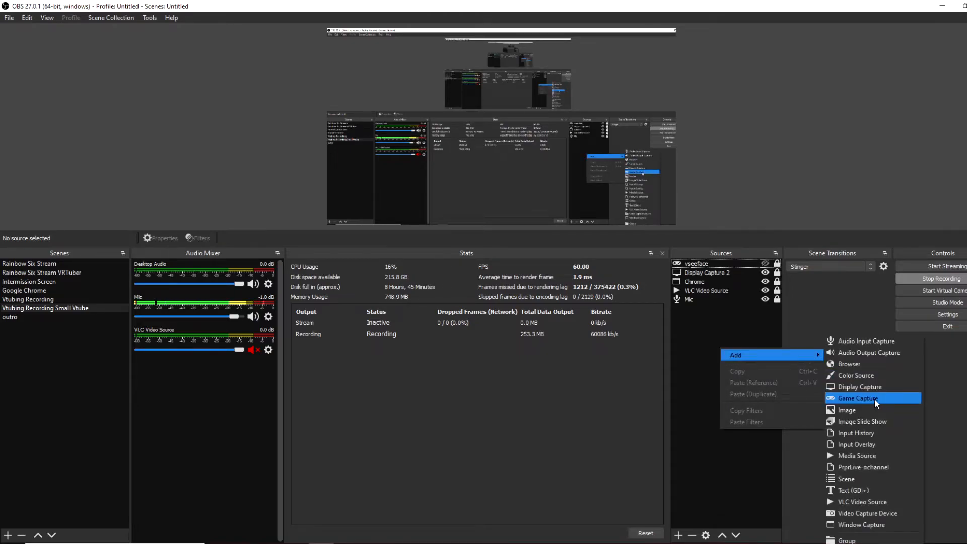
click(856, 398)
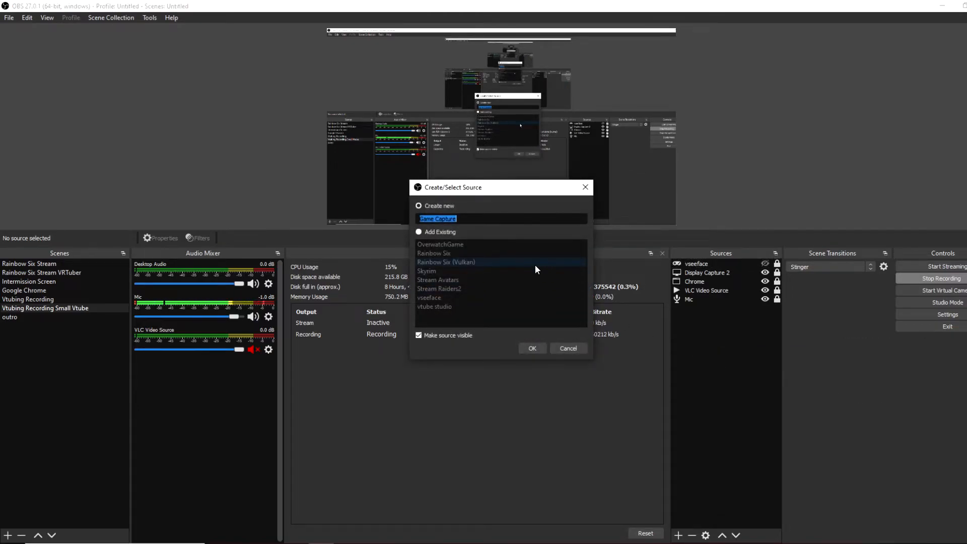
text(vup2d)
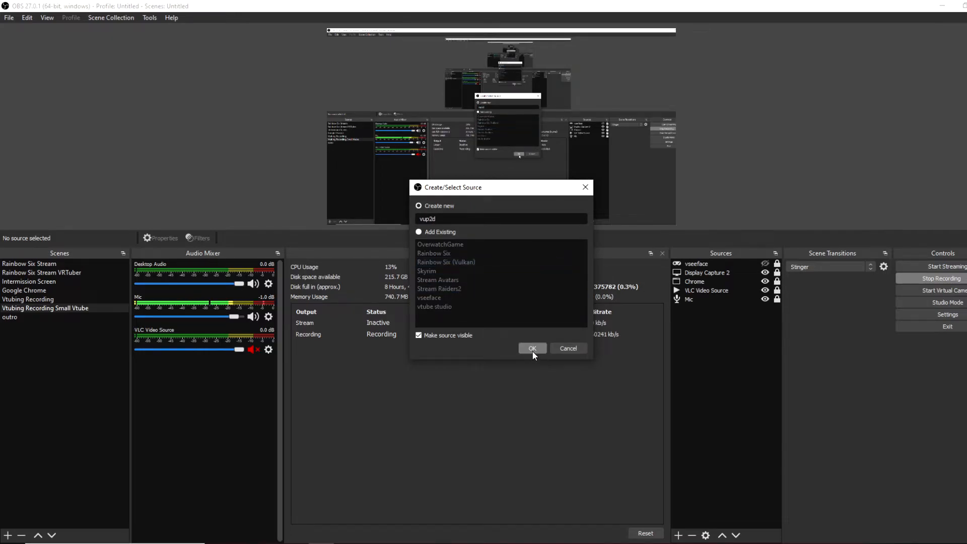
click(532, 348)
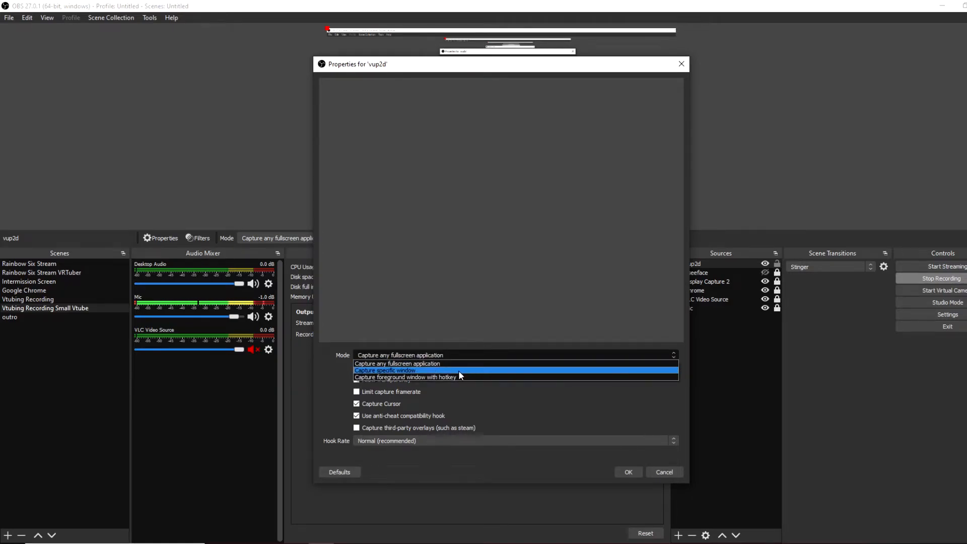
Step: Set vup2d to capture the specific display2D window
click(385, 370)
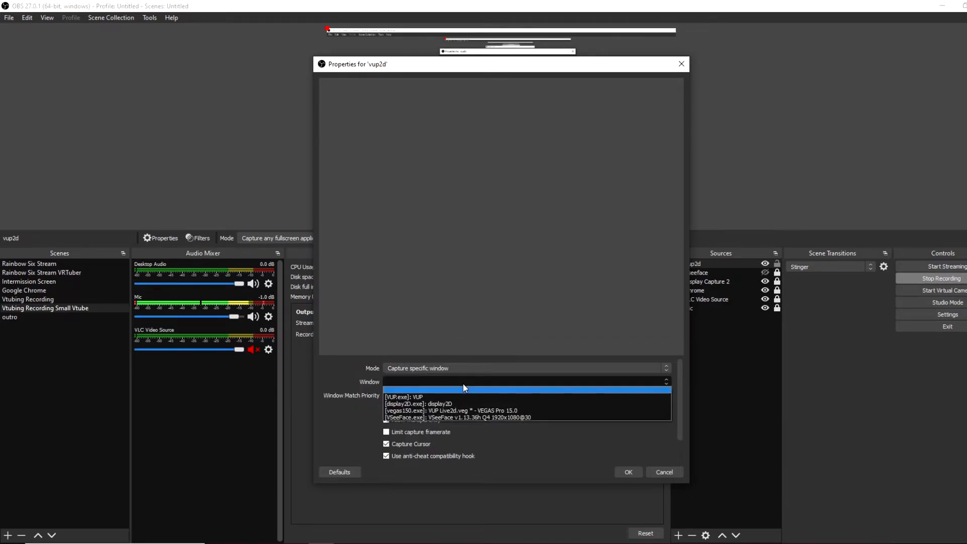
click(420, 396)
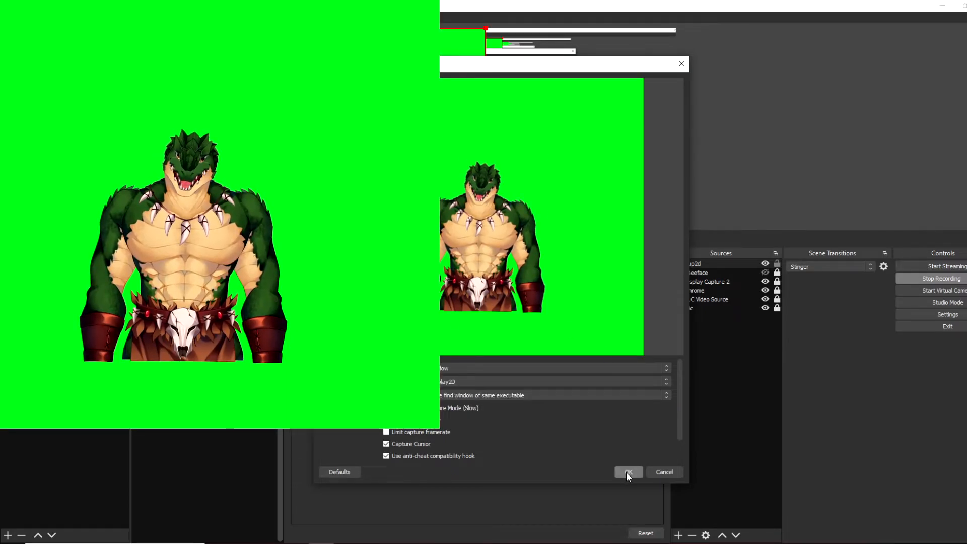
click(628, 472)
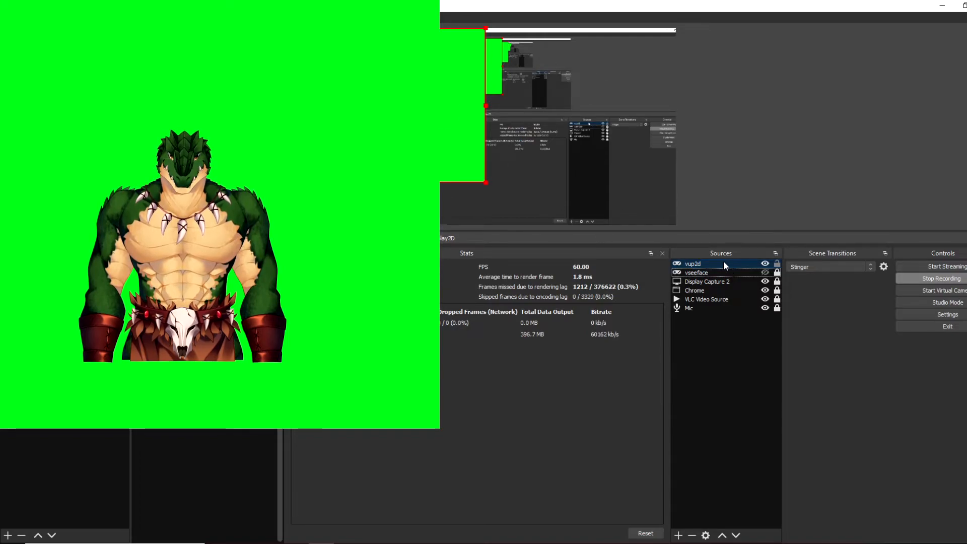
Step: Add a Chroma Key filter to vup2d to remove the green background
right_click(692, 264)
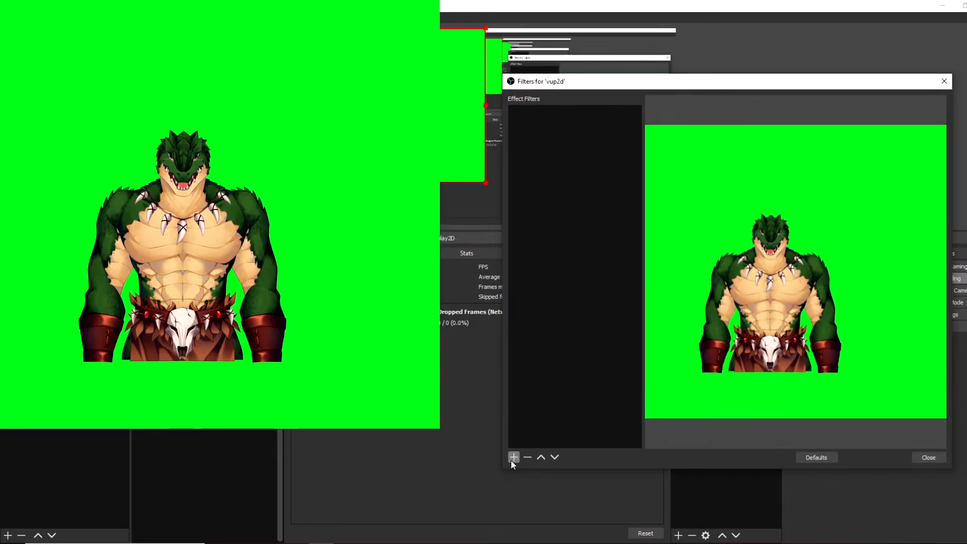
click(513, 457)
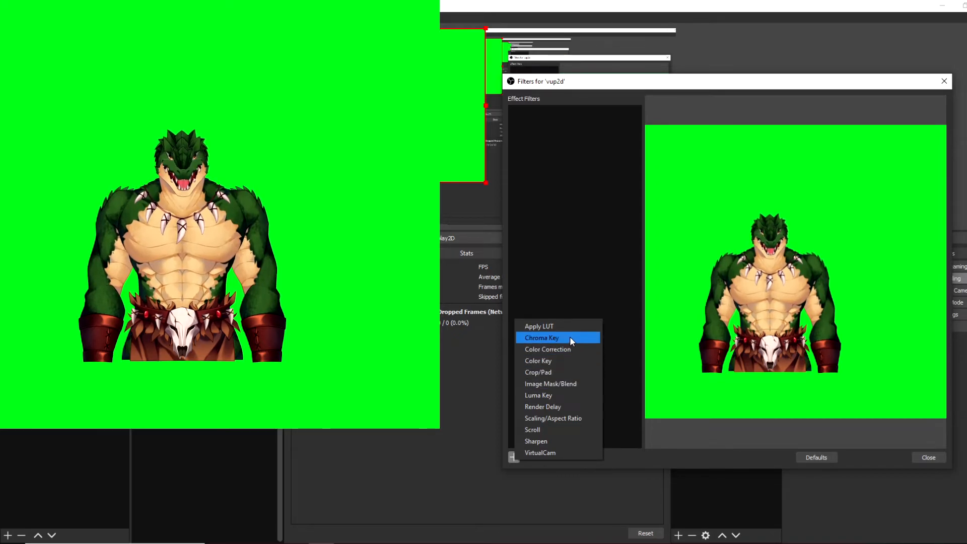
click(541, 338)
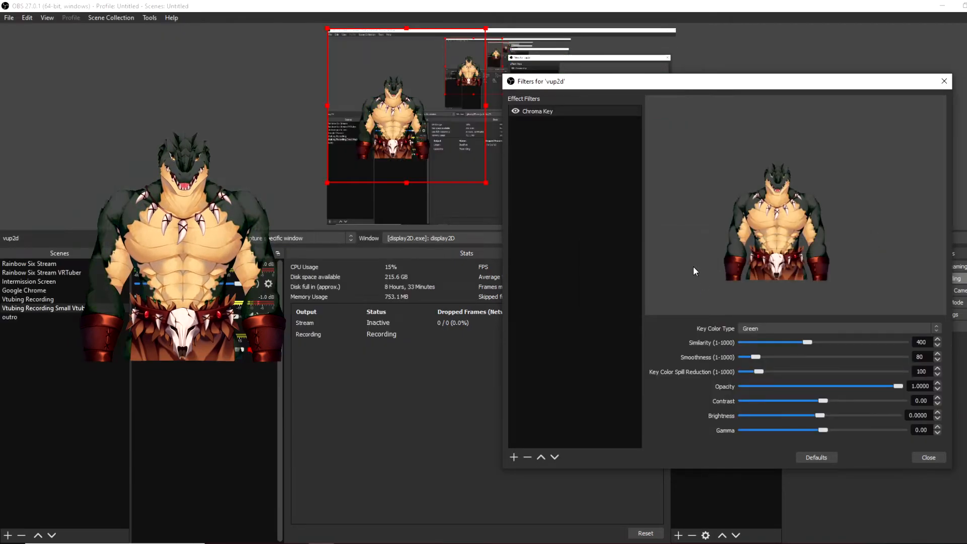
click(927, 457)
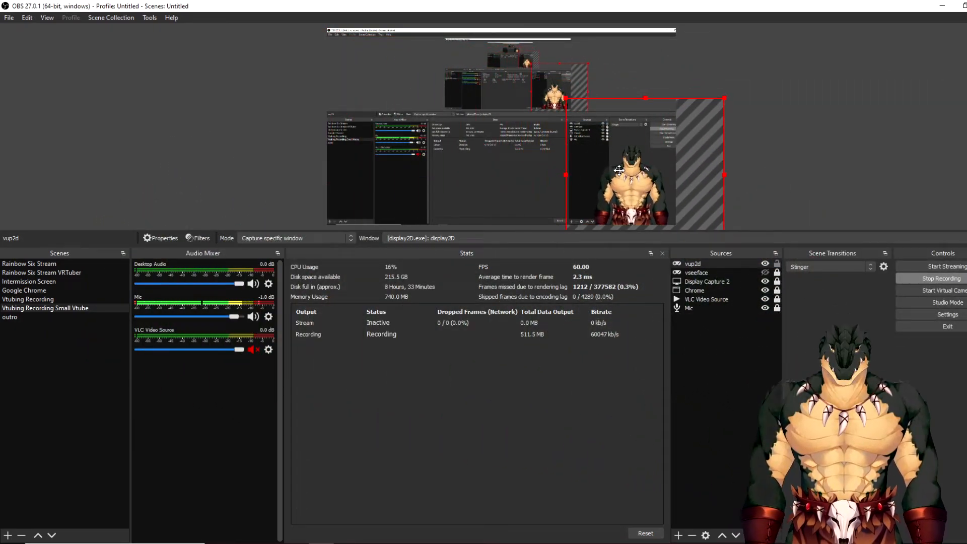
click(832, 177)
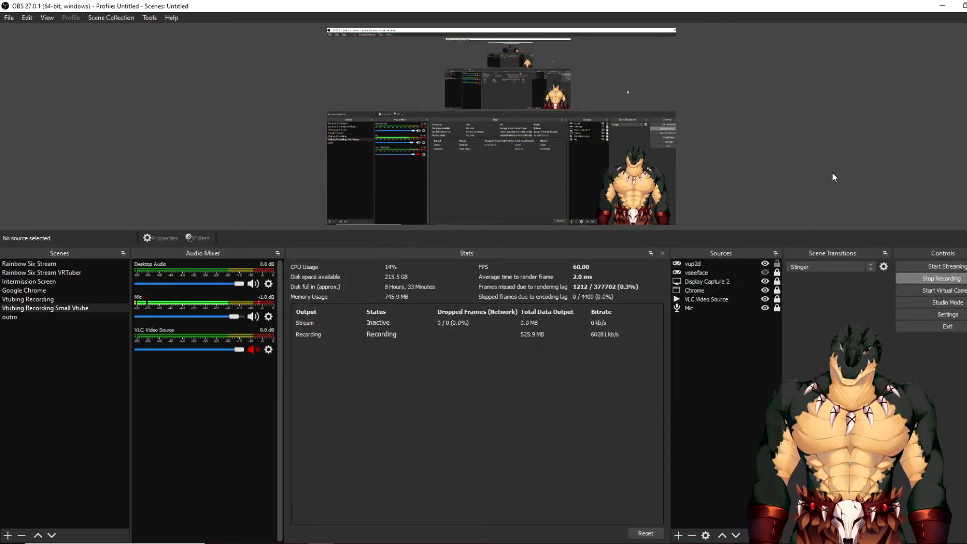